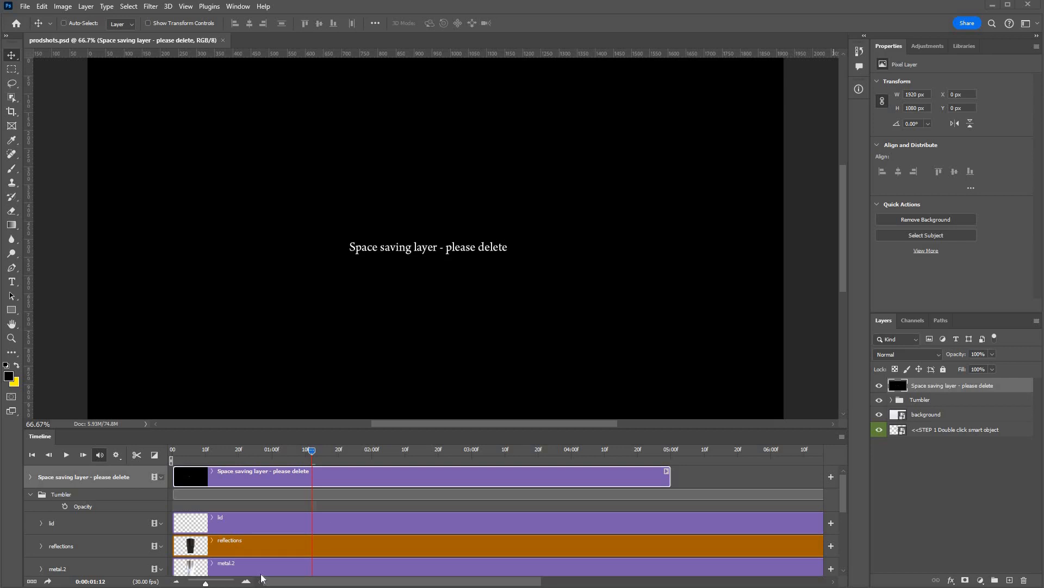
pyautogui.moveTo(693, 380)
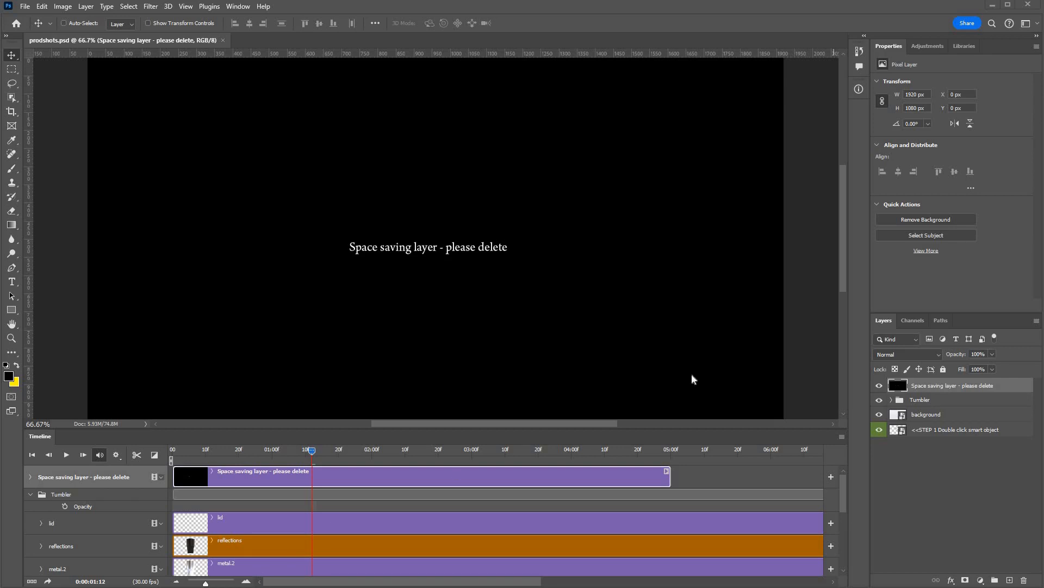
# - Hide the black 'Space saving layer - please delete' to reveal the tumbler mockup scene
pyautogui.click(879, 385)
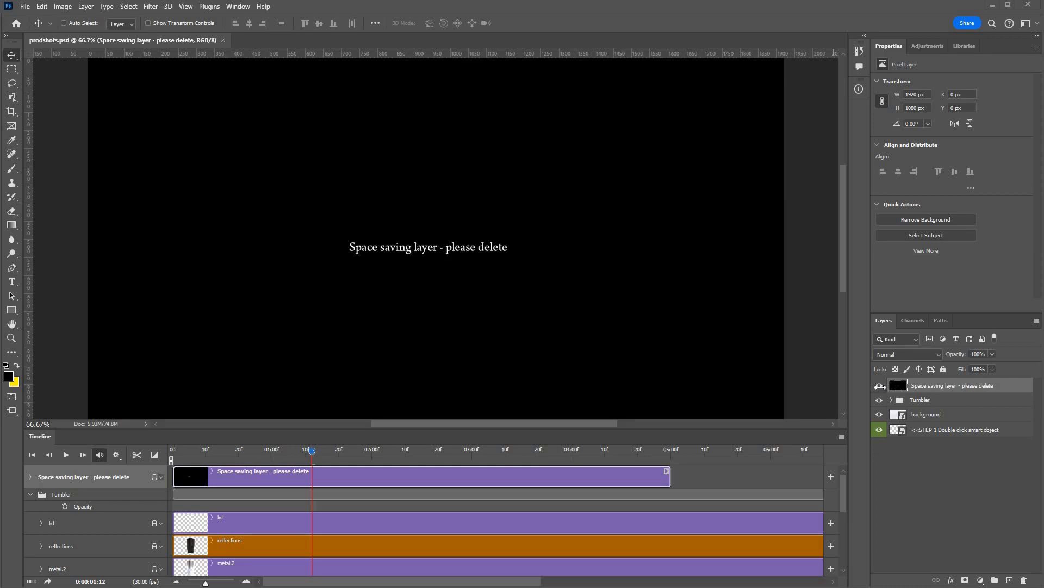
pyautogui.click(880, 385)
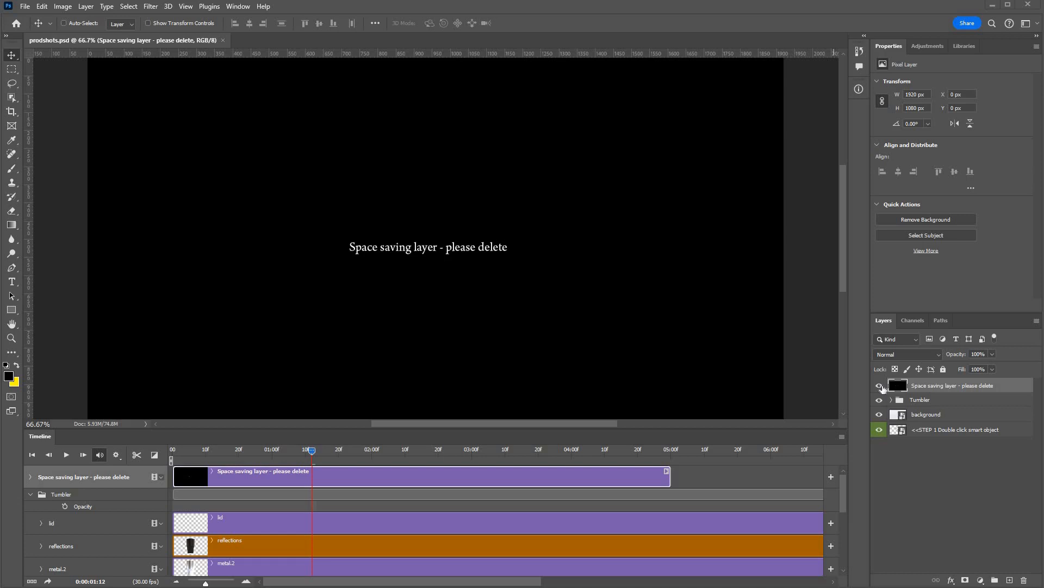
pyautogui.click(879, 386)
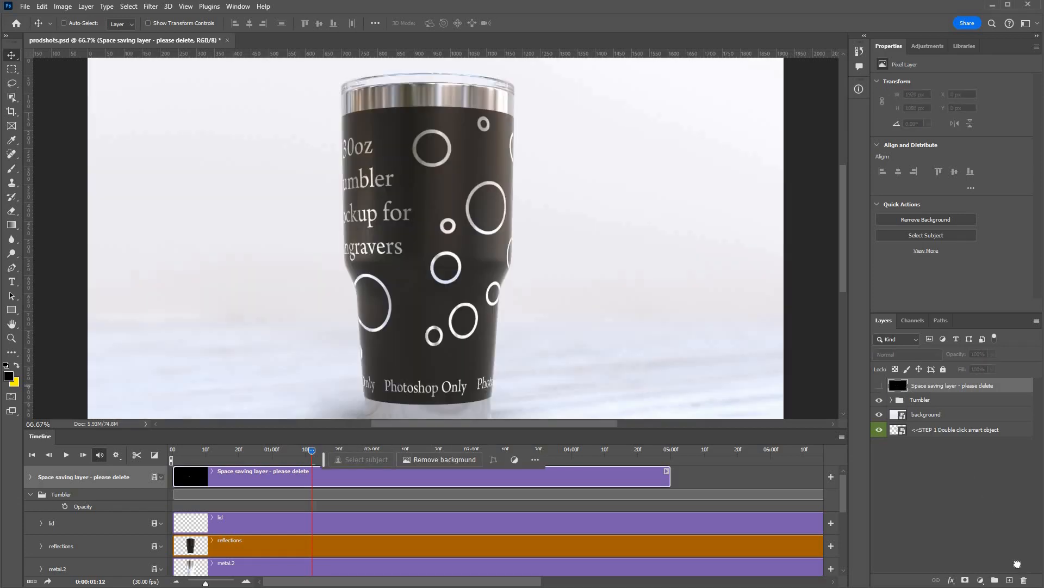
pyautogui.doubleClick(954, 385)
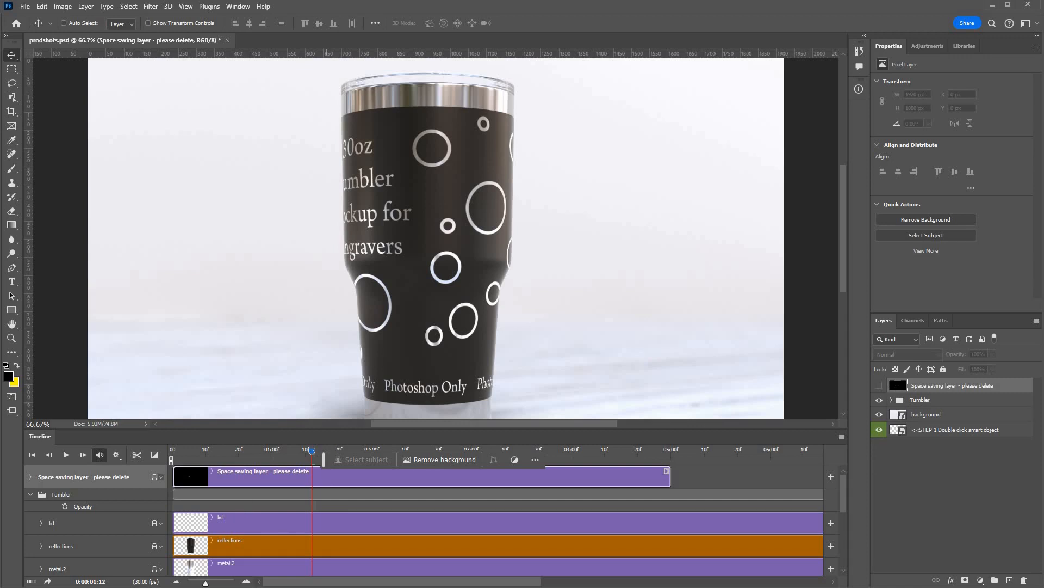
pyautogui.click(239, 7)
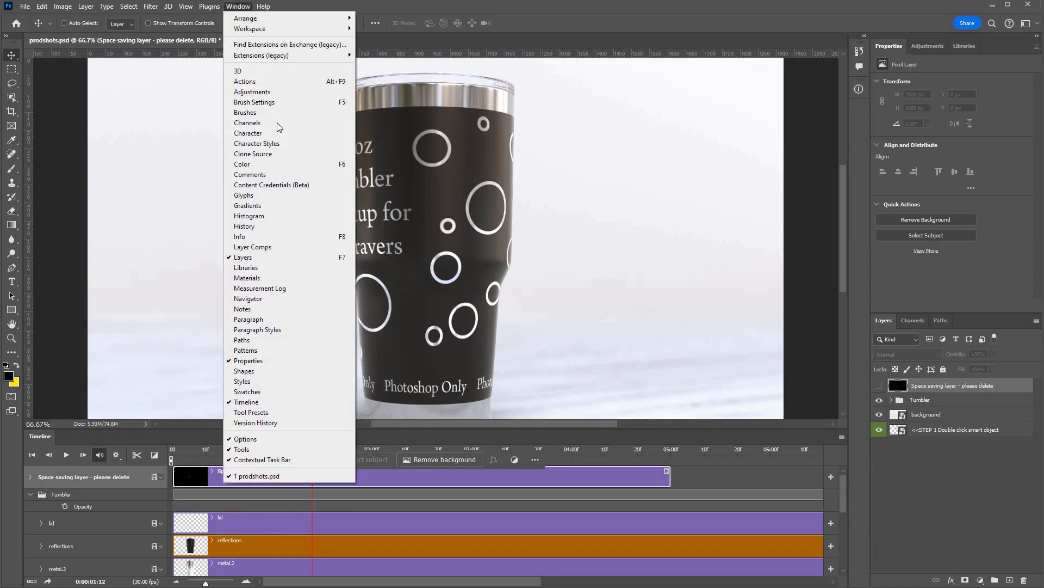
pyautogui.moveTo(272, 402)
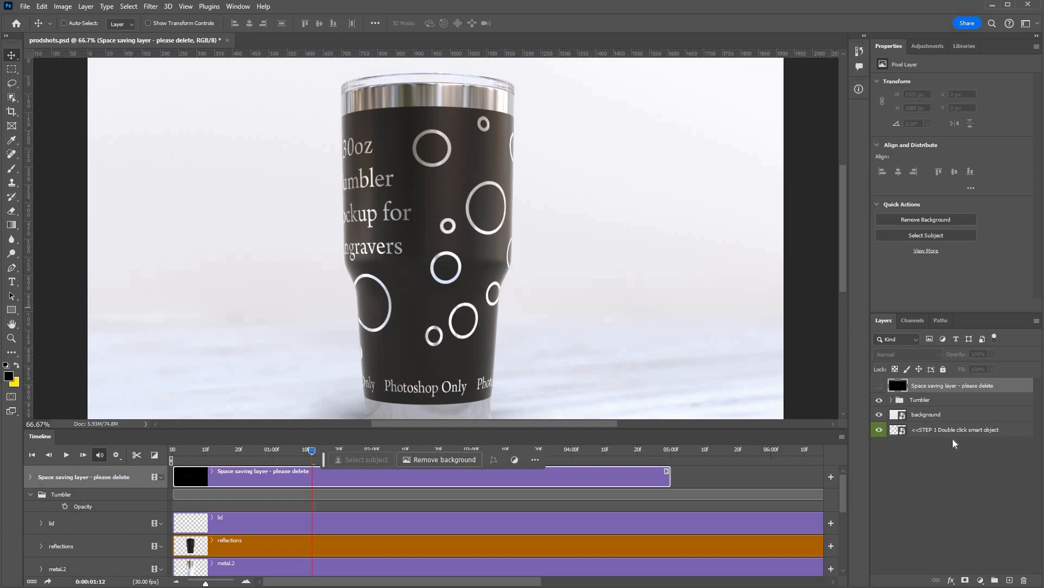
pyautogui.click(955, 429)
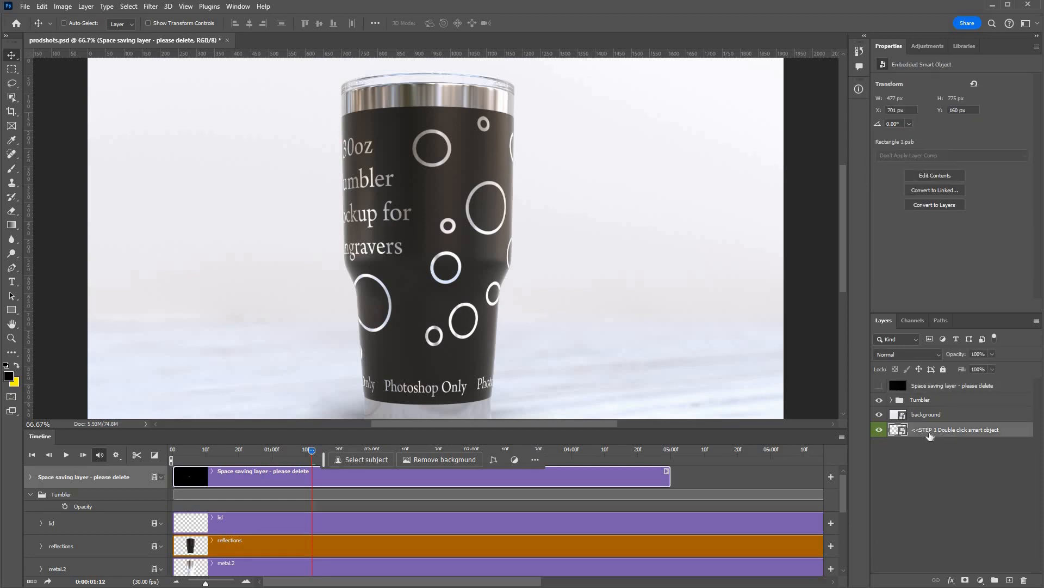
pyautogui.click(879, 430)
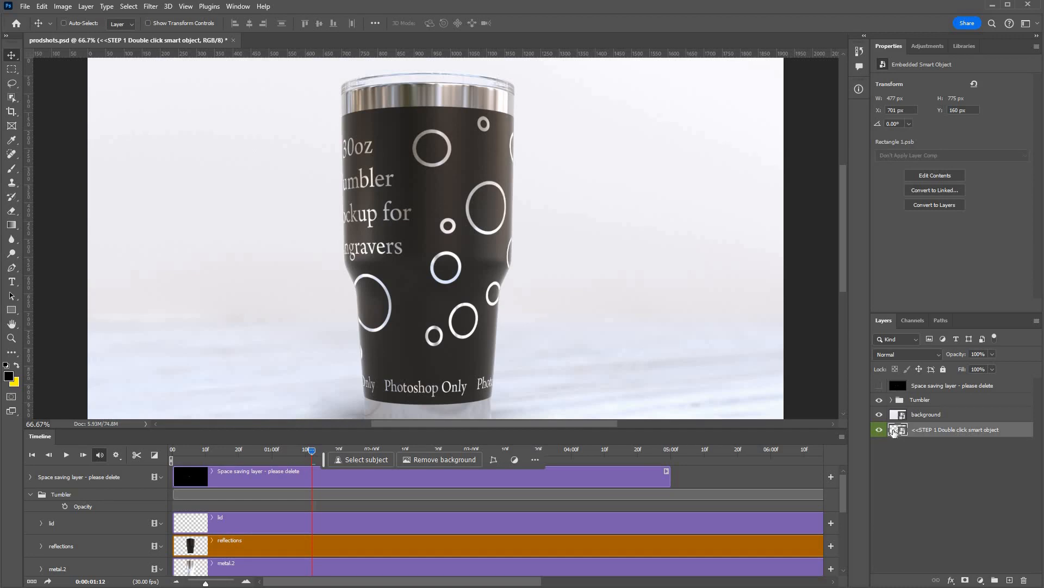
pyautogui.doubleClick(898, 430)
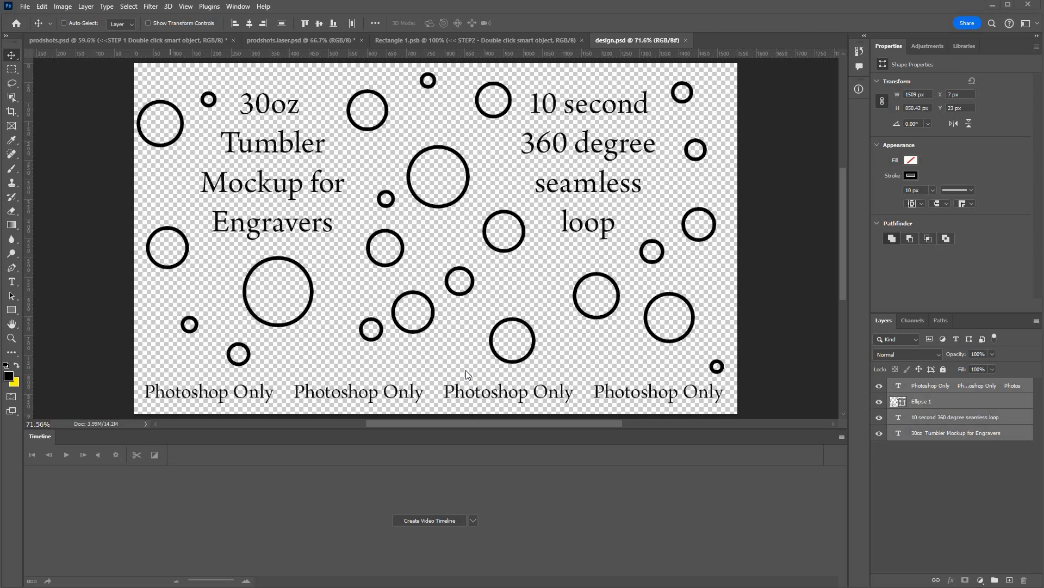
pyautogui.moveTo(509, 300)
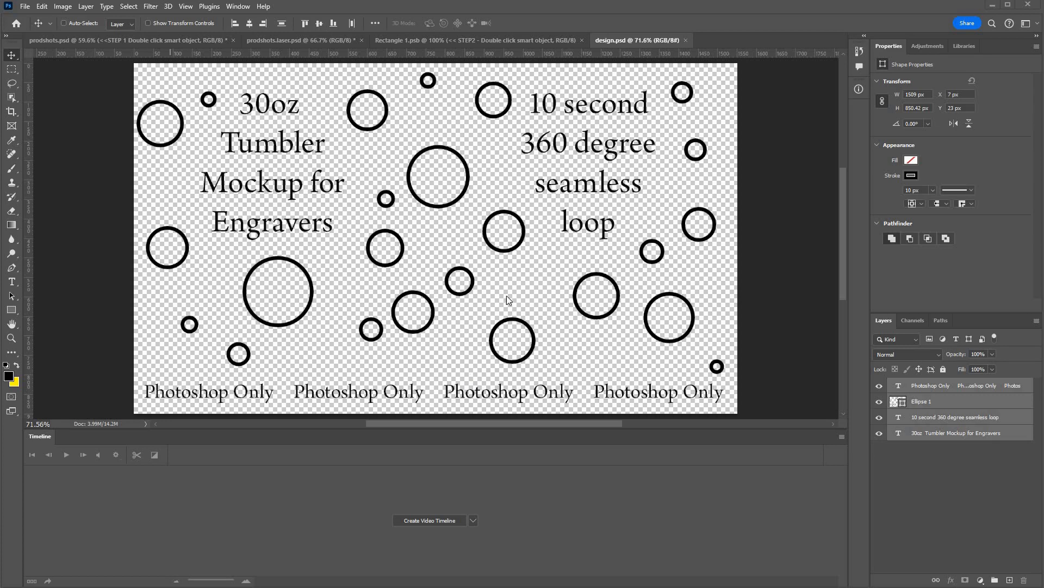
pyautogui.moveTo(506, 178)
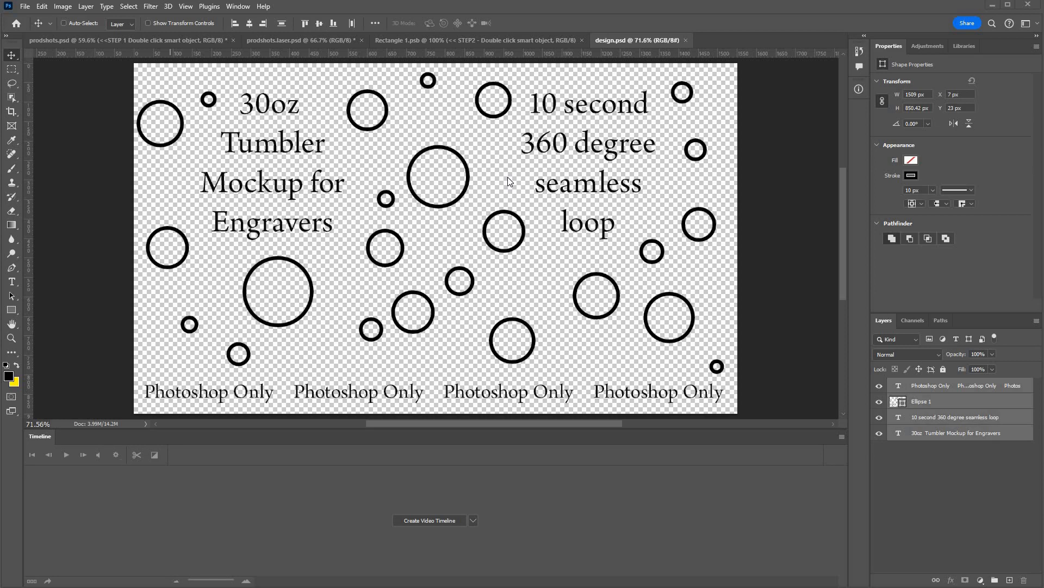
pyautogui.moveTo(546, 273)
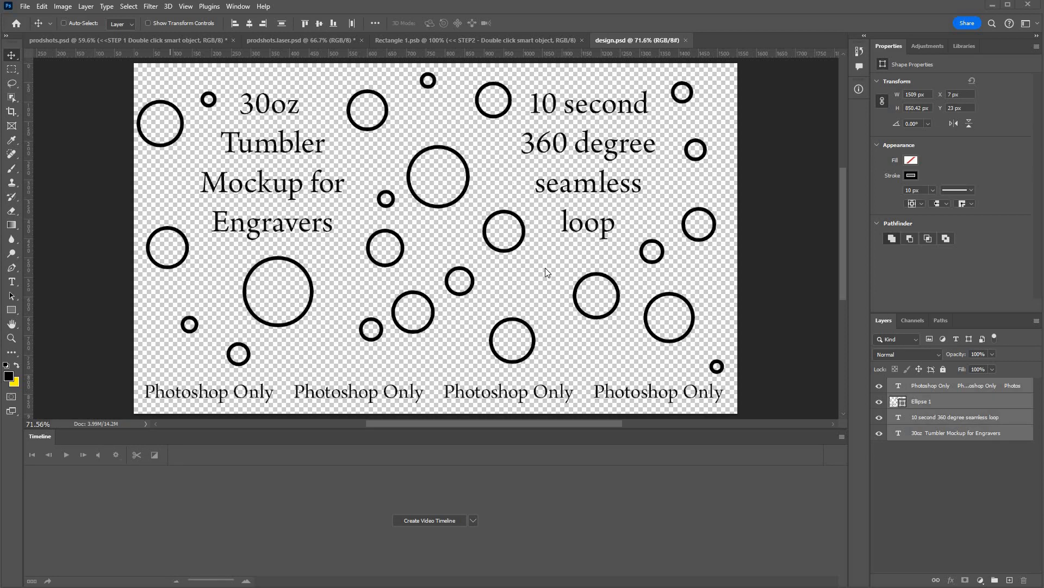
pyautogui.moveTo(673, 345)
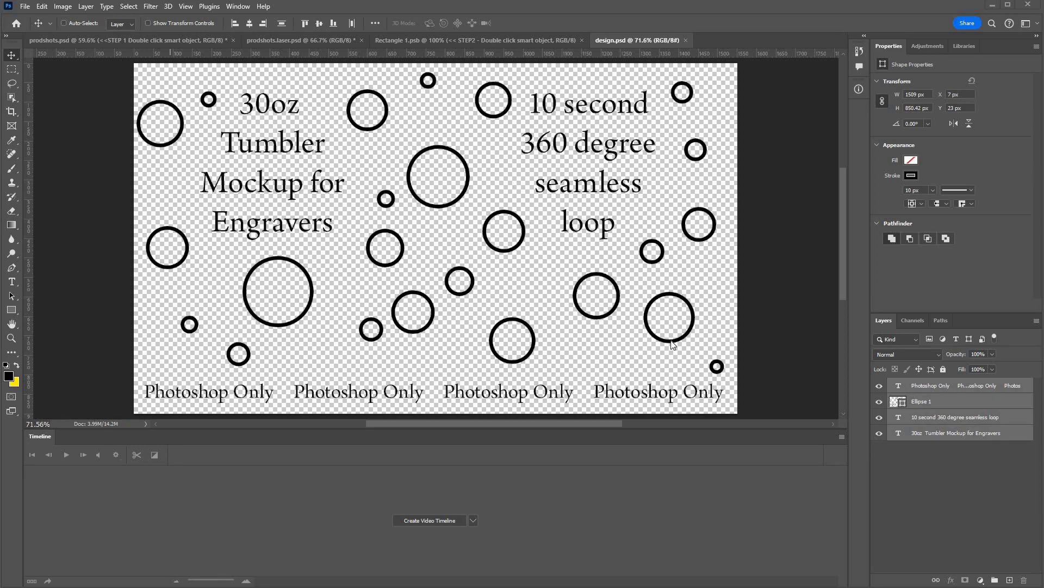
pyautogui.moveTo(856, 393)
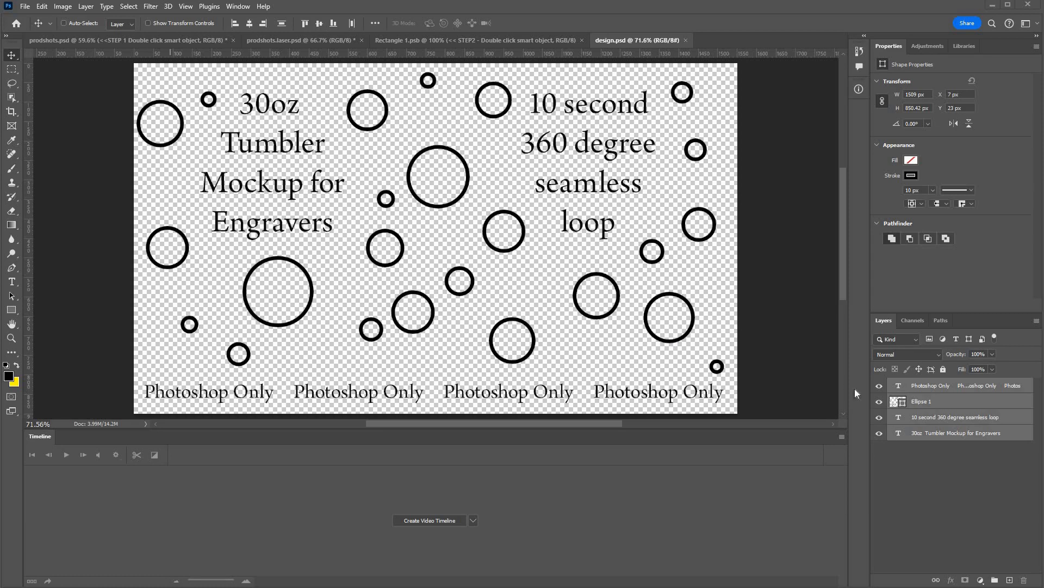
pyautogui.moveTo(574, 204)
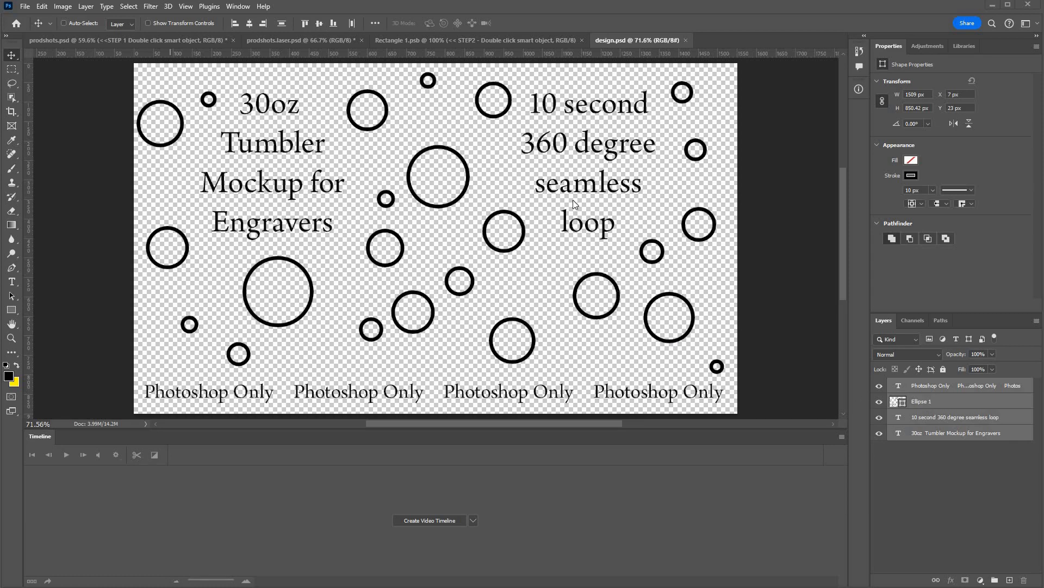
pyautogui.moveTo(427, 156)
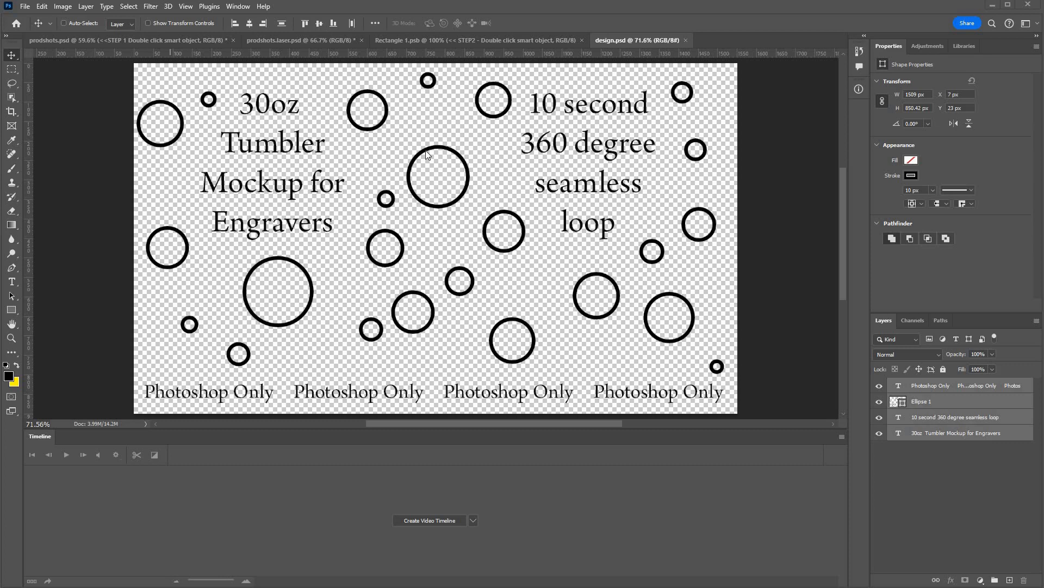
pyautogui.moveTo(418, 192)
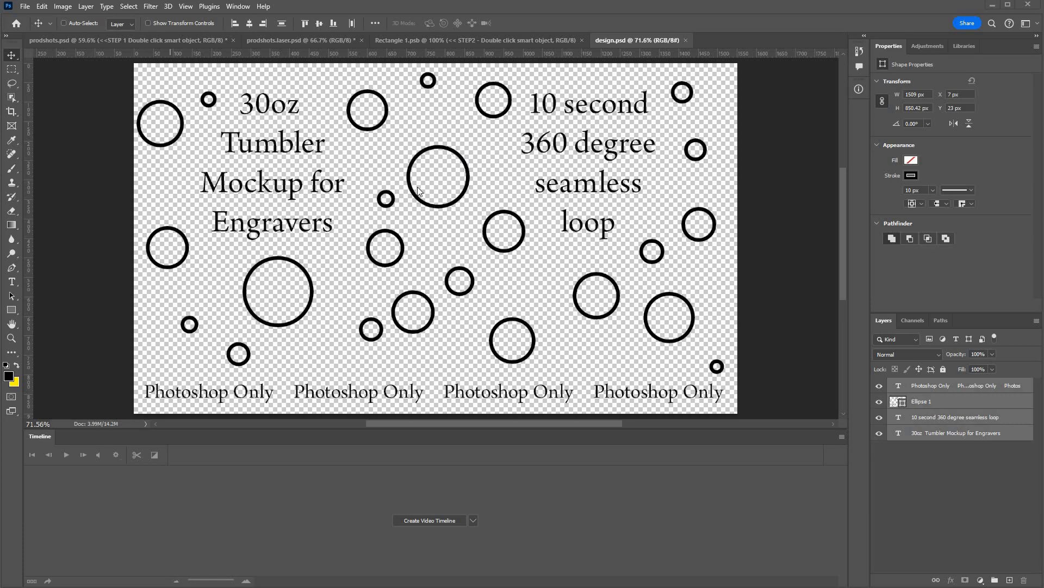
pyautogui.moveTo(590, 283)
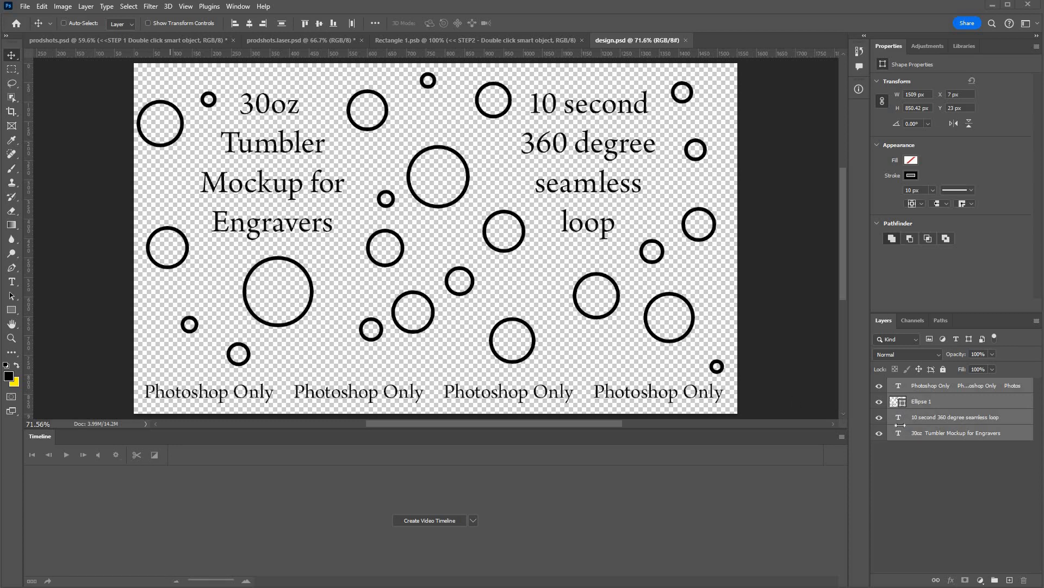
pyautogui.moveTo(933, 433)
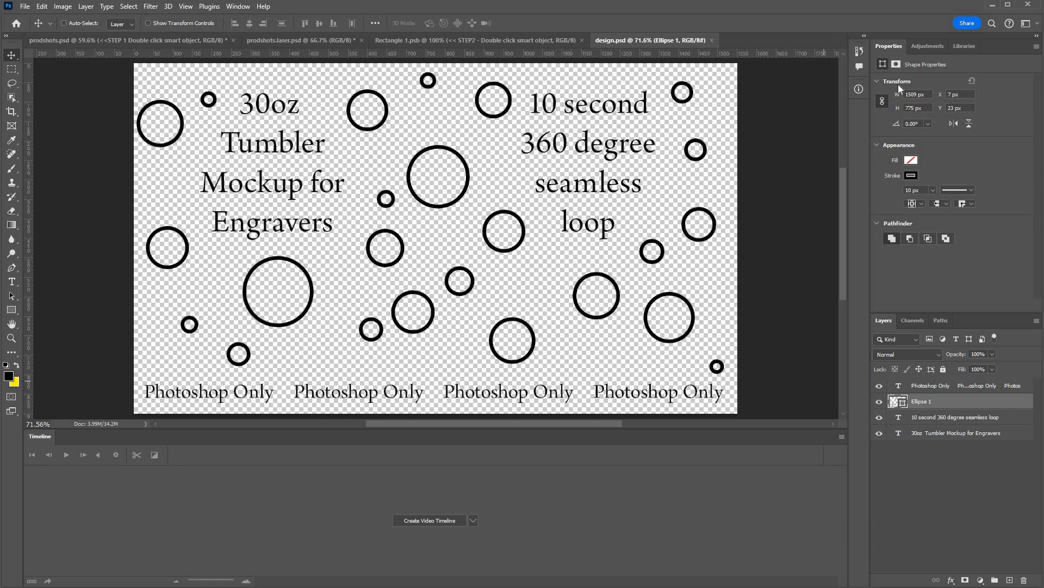
pyautogui.moveTo(906, 231)
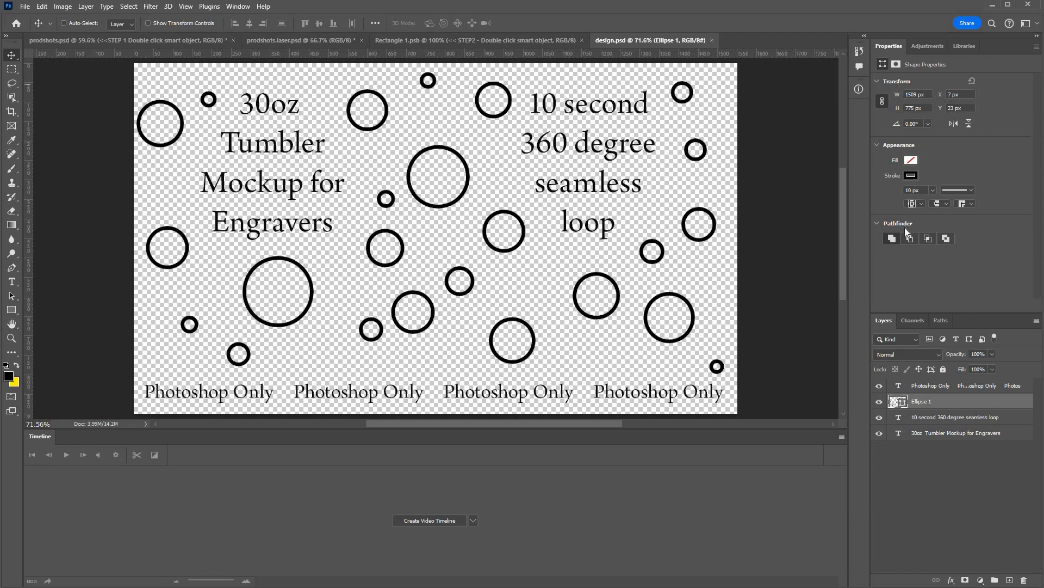
# - Give the Ellipse 1 circles a Color Overlay with Normal blend mode so they show black
pyautogui.click(911, 175)
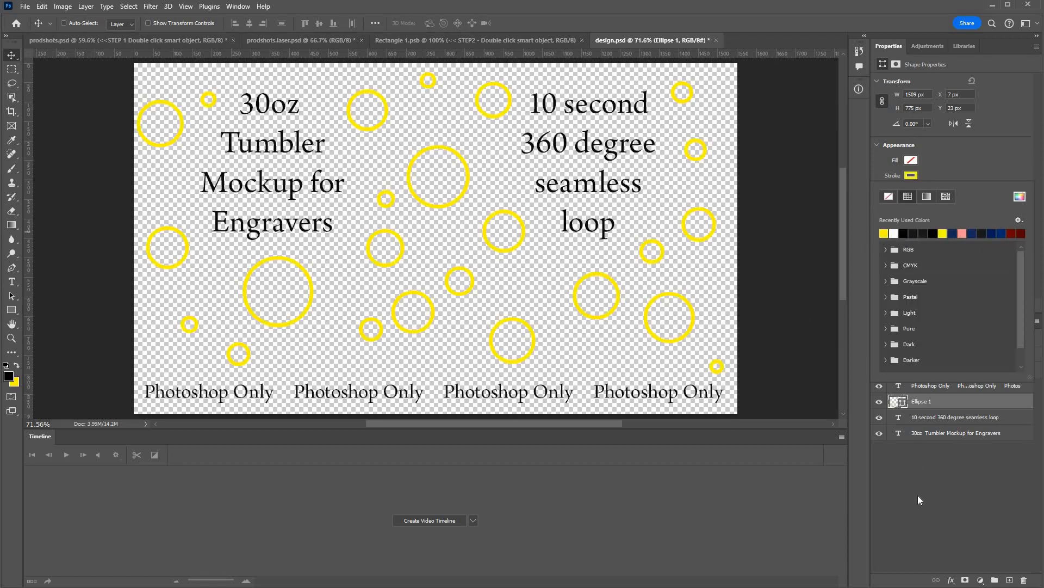
pyautogui.click(923, 401)
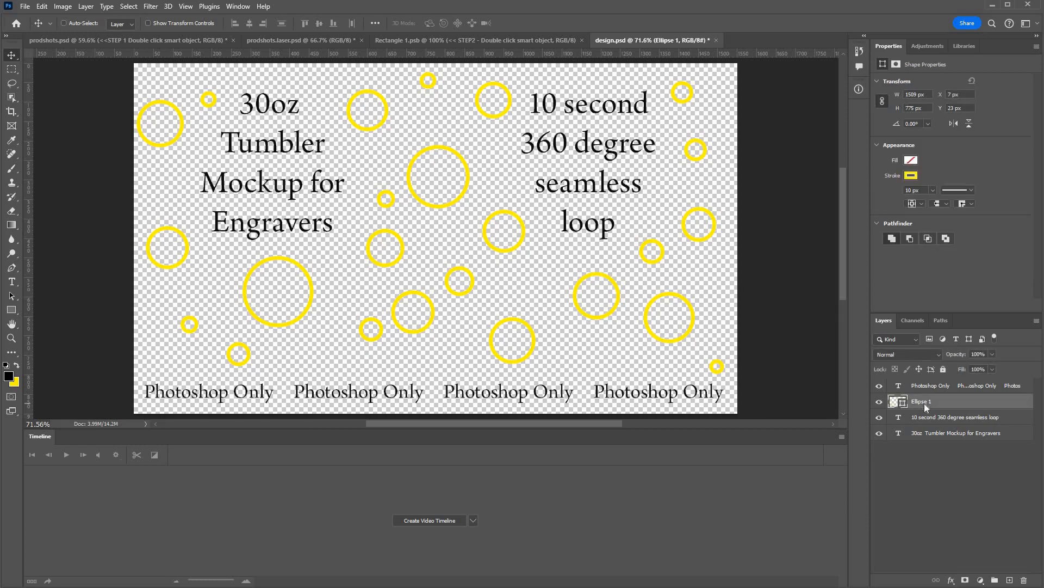
pyautogui.rightClick(923, 402)
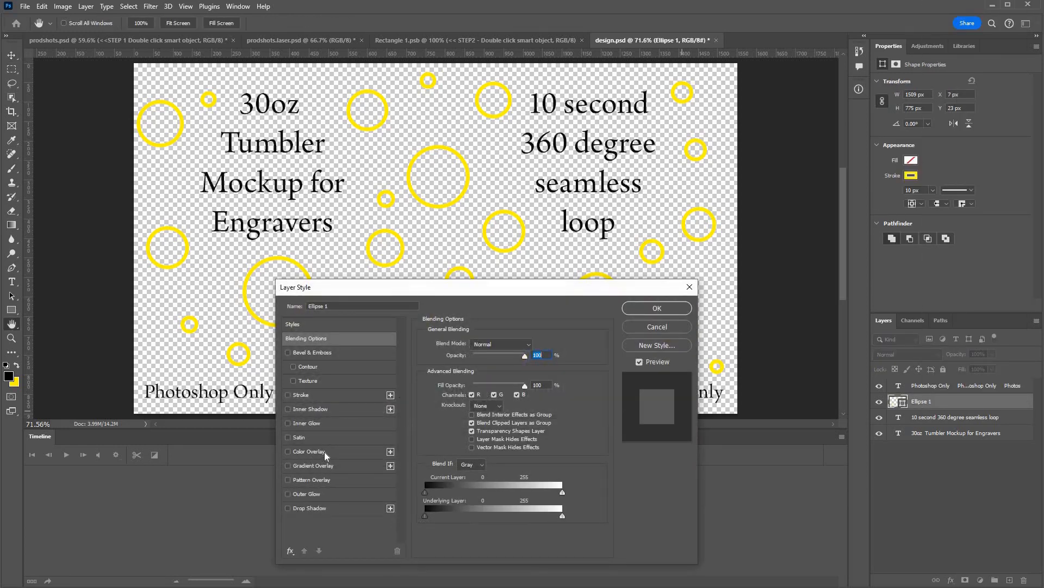
pyautogui.click(288, 451)
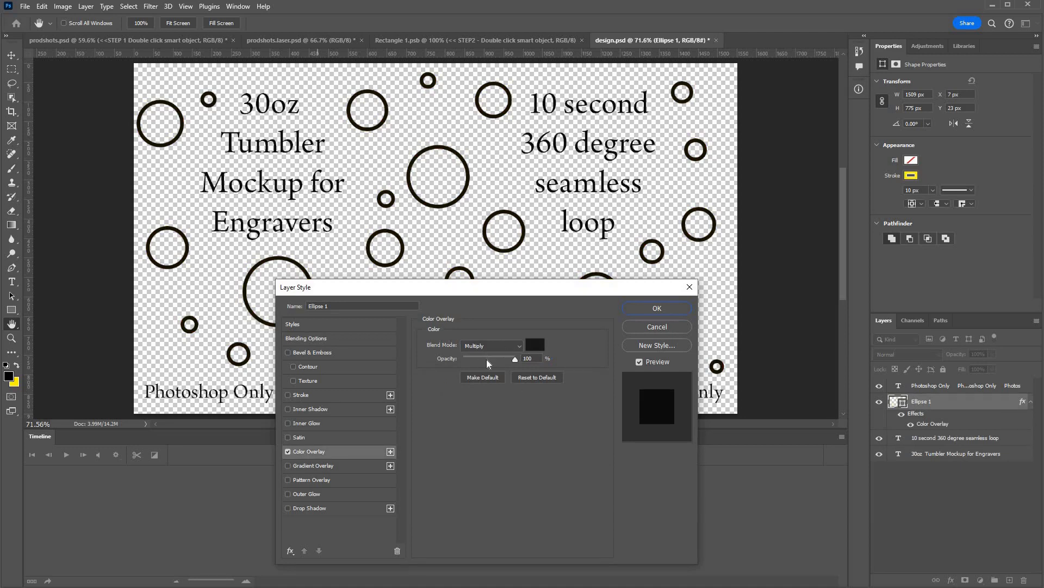
pyautogui.click(492, 345)
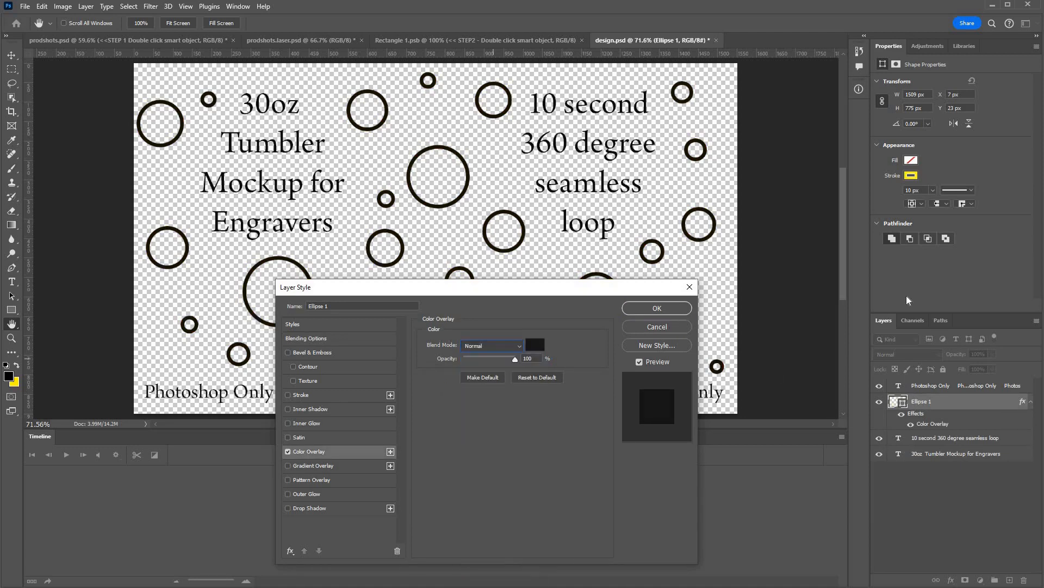
pyautogui.click(655, 308)
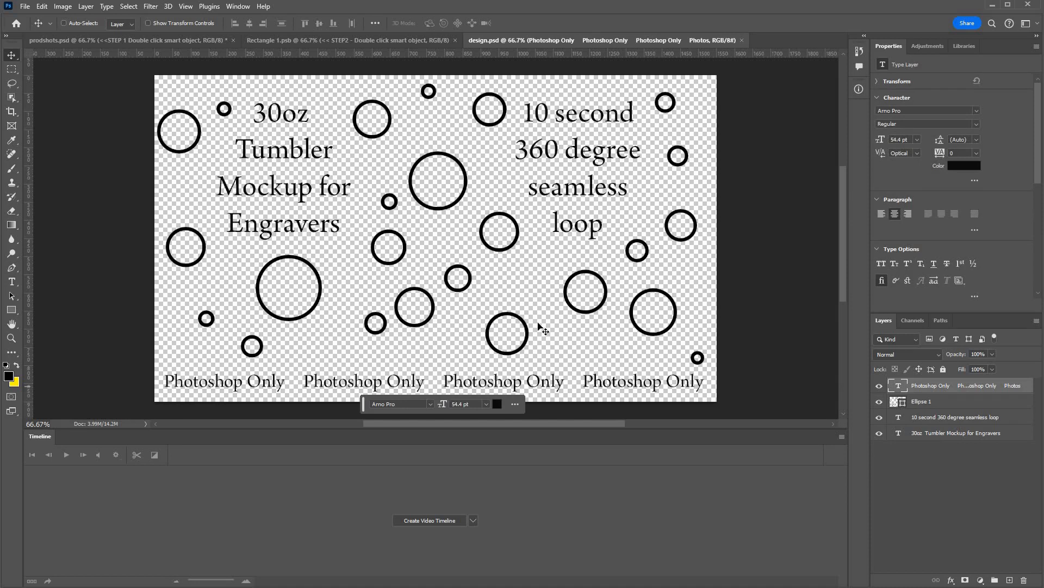
# - Select all four design.psd layers together before saving
pyautogui.click(921, 401)
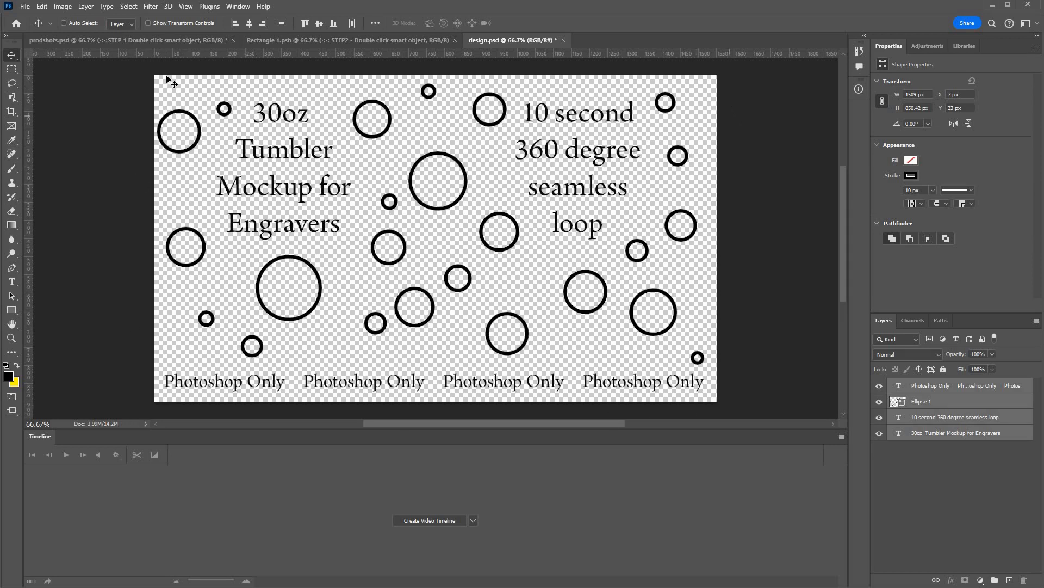
pyautogui.moveTo(752, 102)
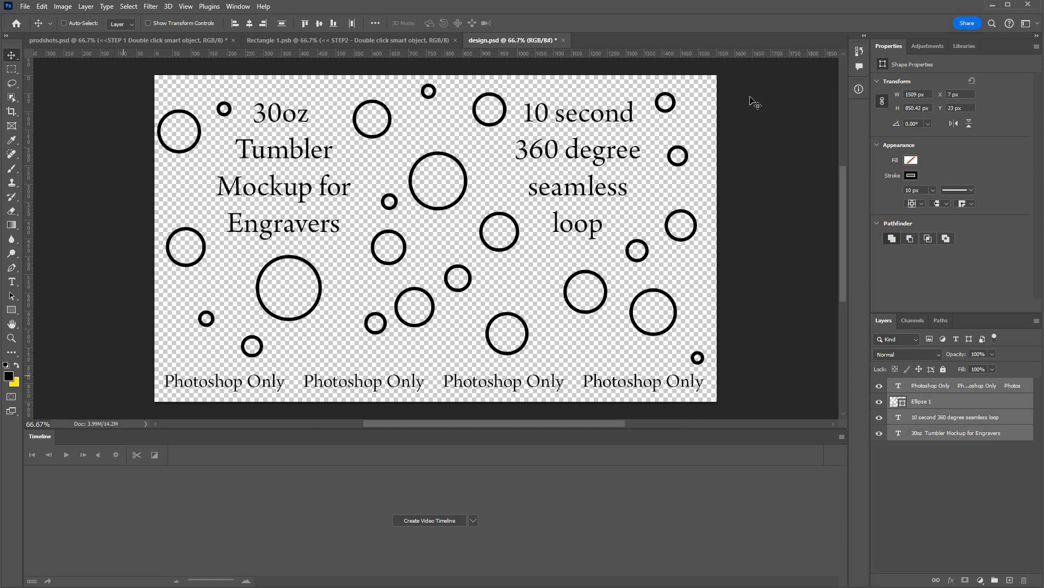
pyautogui.moveTo(571, 93)
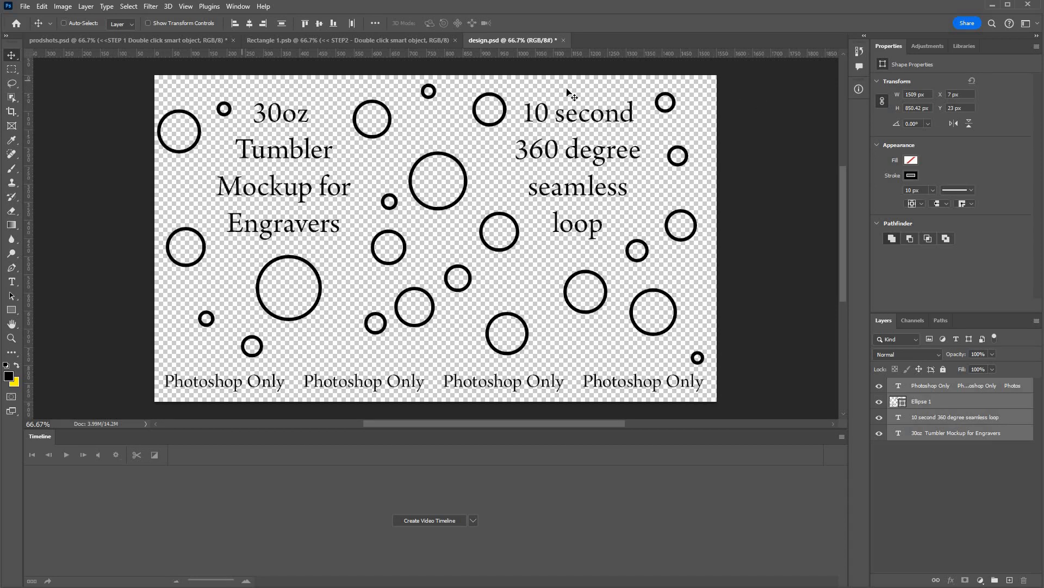
pyautogui.moveTo(664, 123)
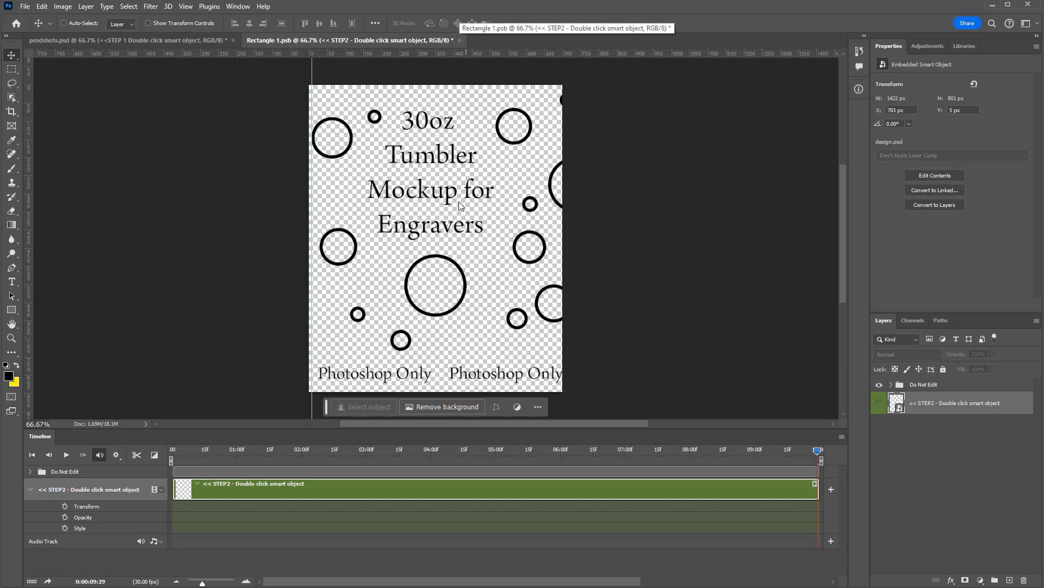
# - Close Rectangle 1.psb saving changes, then play the tumbler rotation in prodshots.psd
pyautogui.click(459, 40)
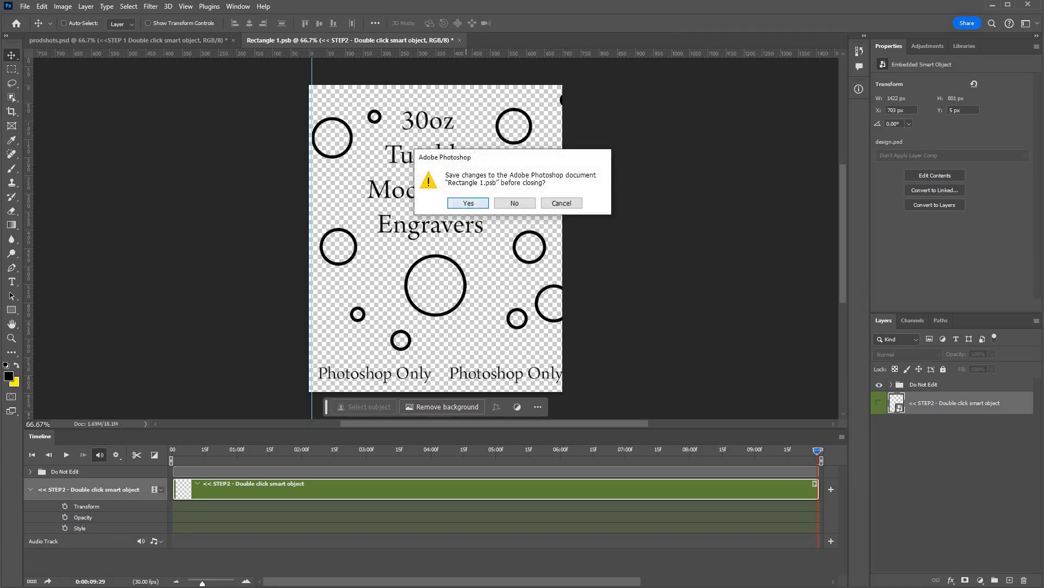
pyautogui.click(513, 203)
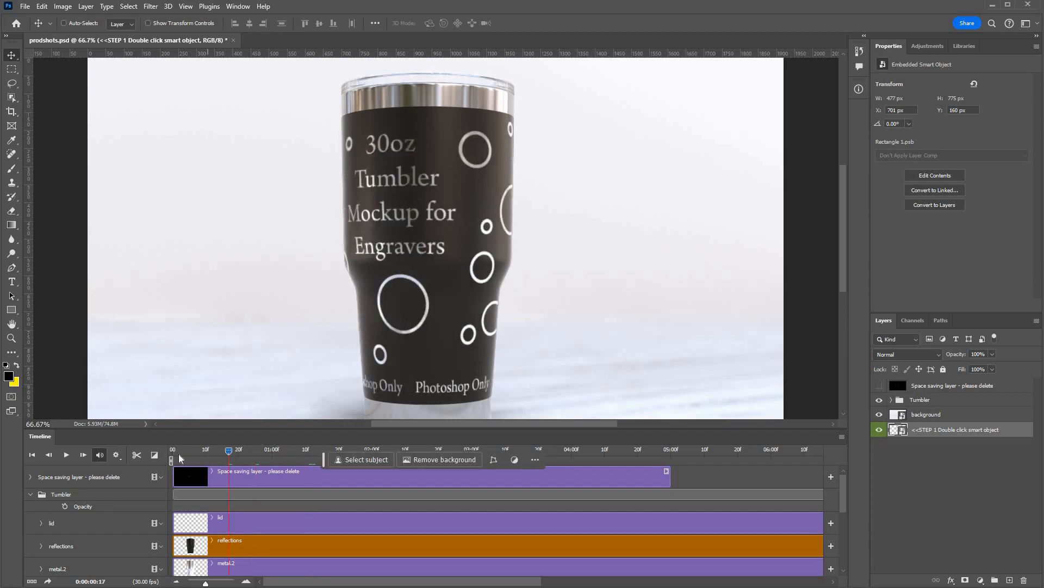
pyautogui.click(171, 449)
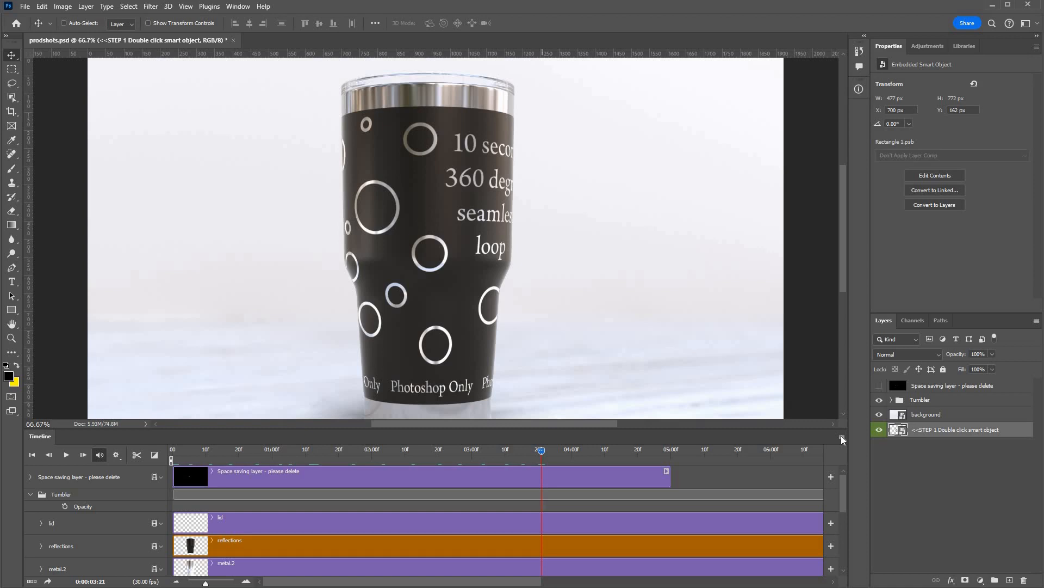
pyautogui.moveTo(857, 432)
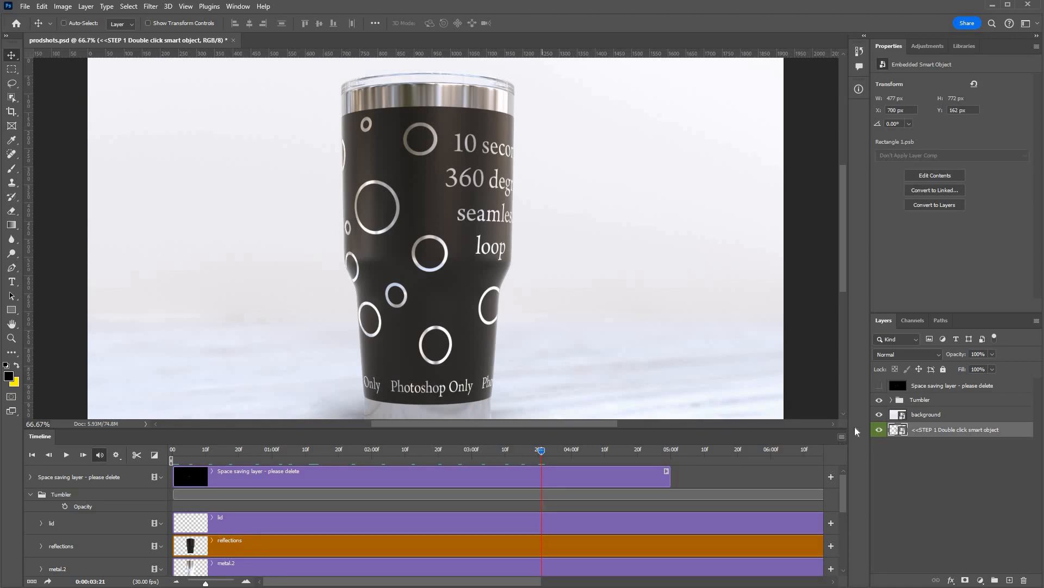
# - Bring up Render Video for prodshots.mp4, keeping H.264 at 1920×1080 High Quality
pyautogui.click(841, 436)
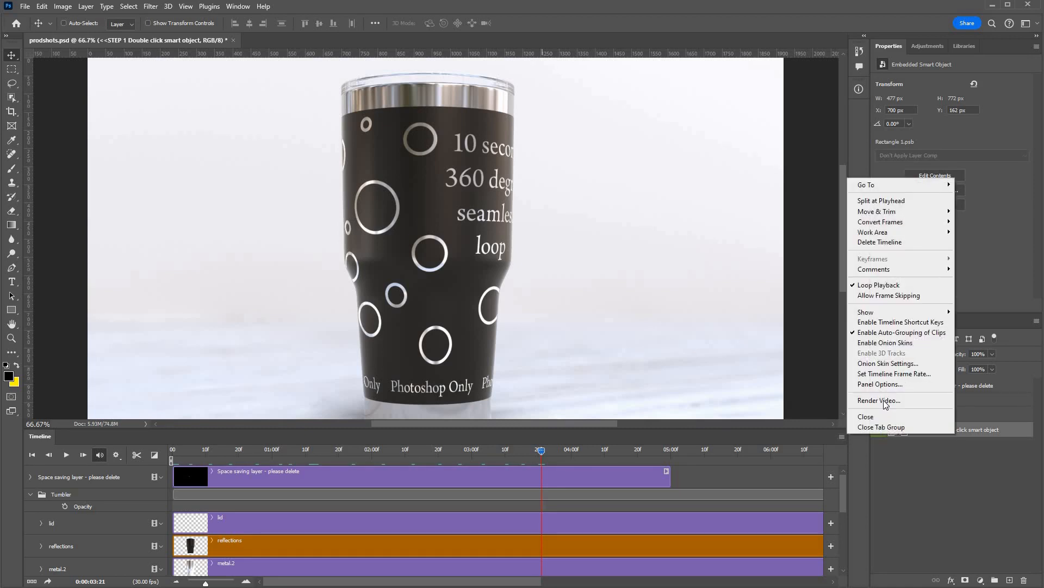
pyautogui.moveTo(878, 401)
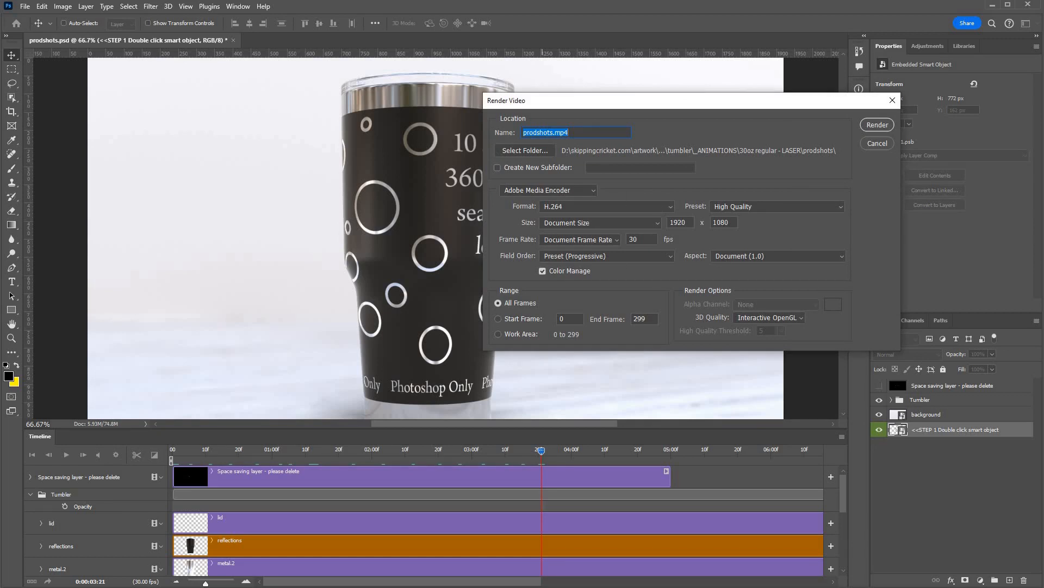
pyautogui.moveTo(591, 214)
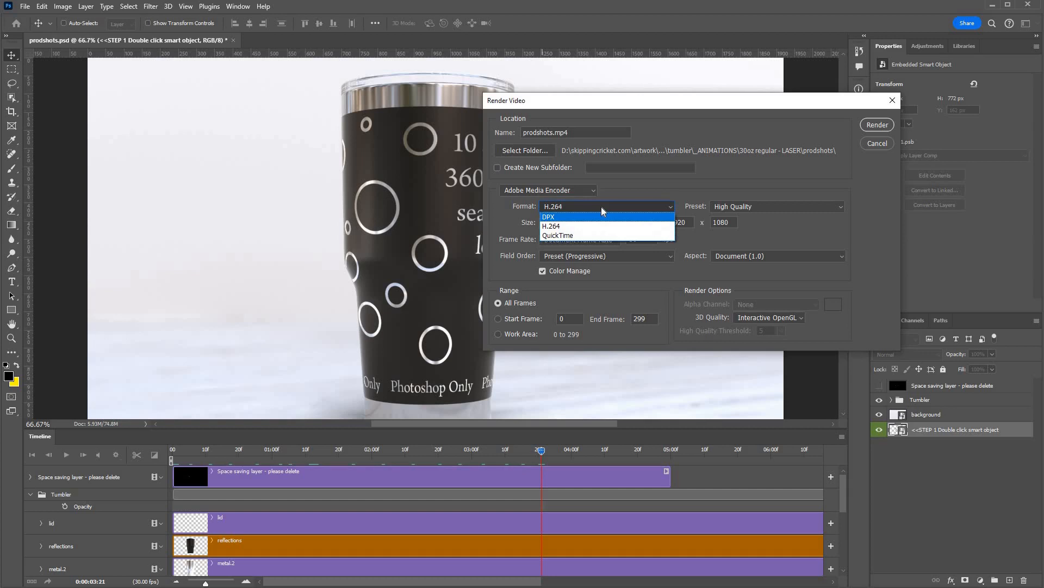
pyautogui.click(551, 226)
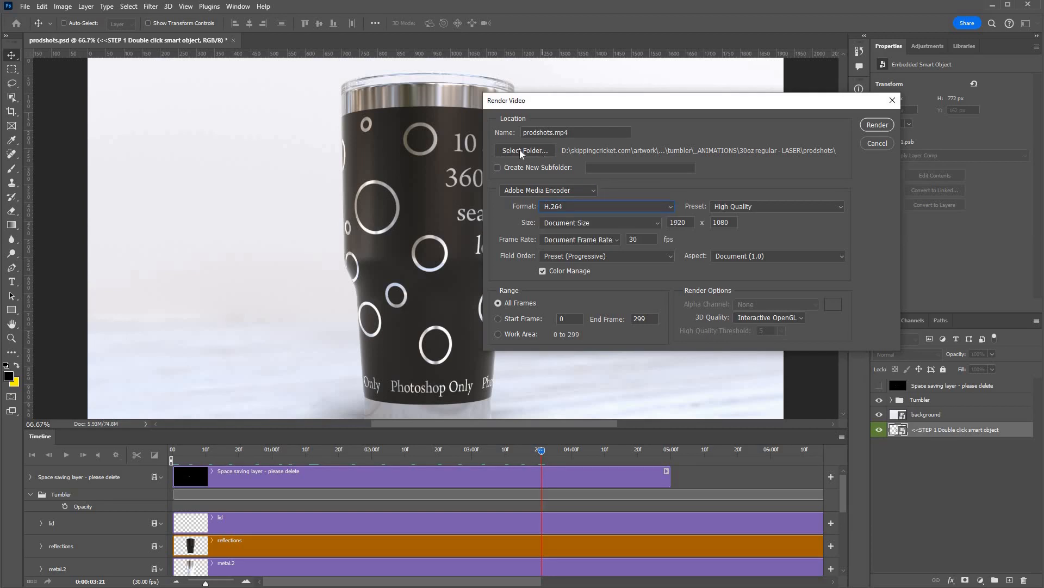
pyautogui.moveTo(638, 154)
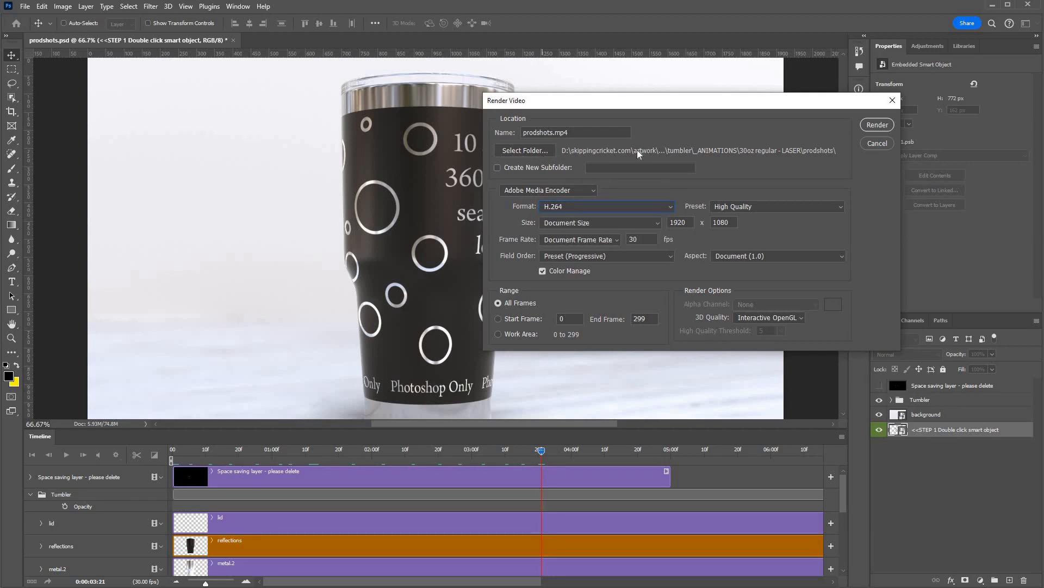
pyautogui.moveTo(708, 141)
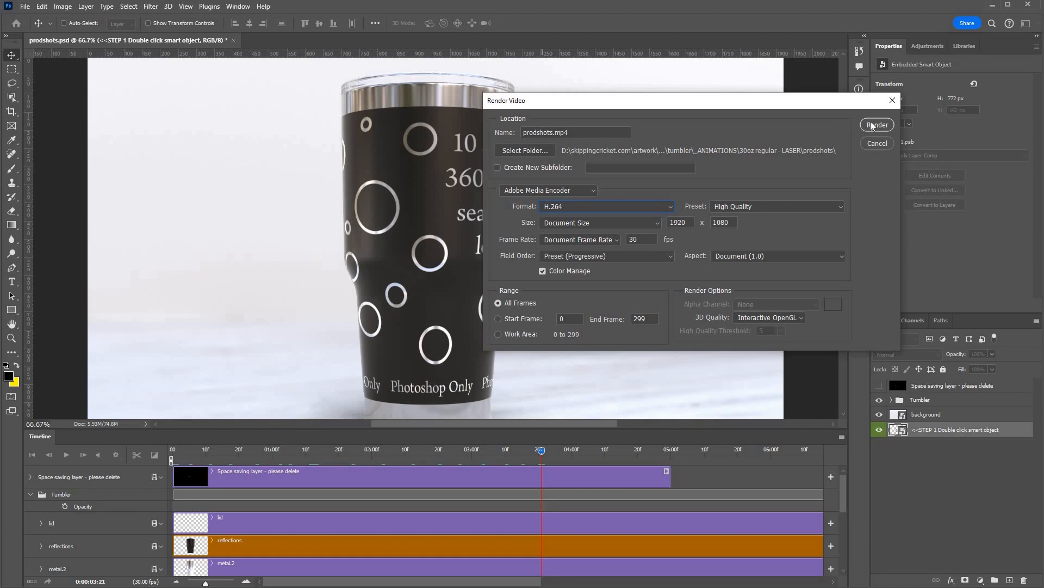
# - Start rendering prodshots.mp4 and then cancel the export from the progress window
pyautogui.click(877, 124)
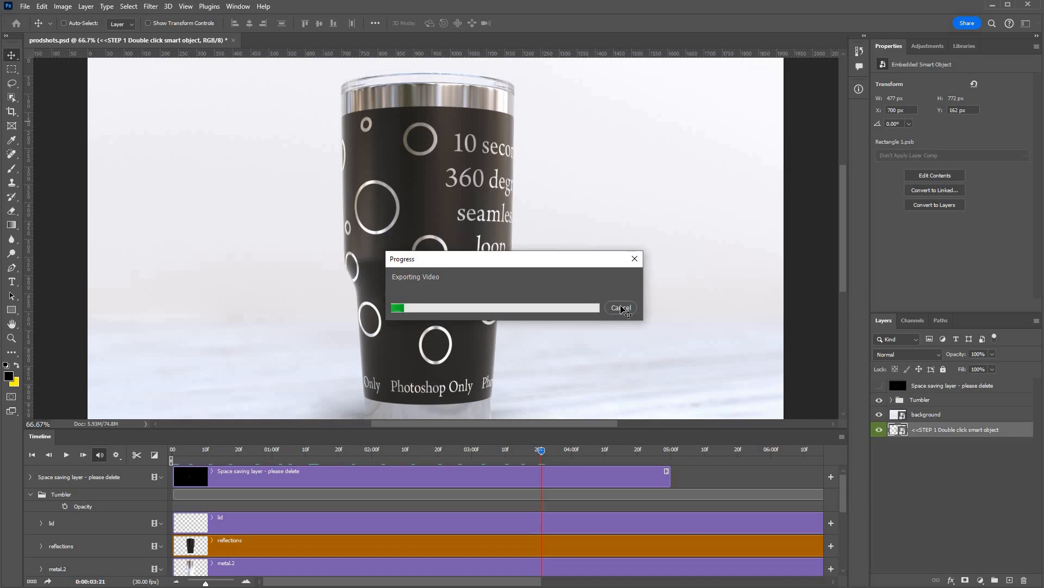
pyautogui.click(619, 308)
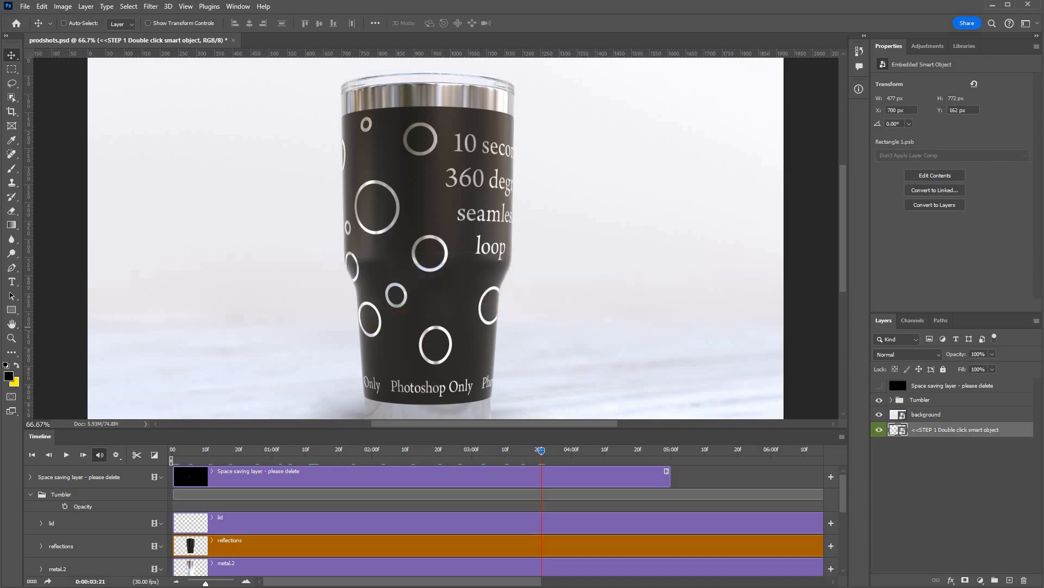
pyautogui.click(186, 6)
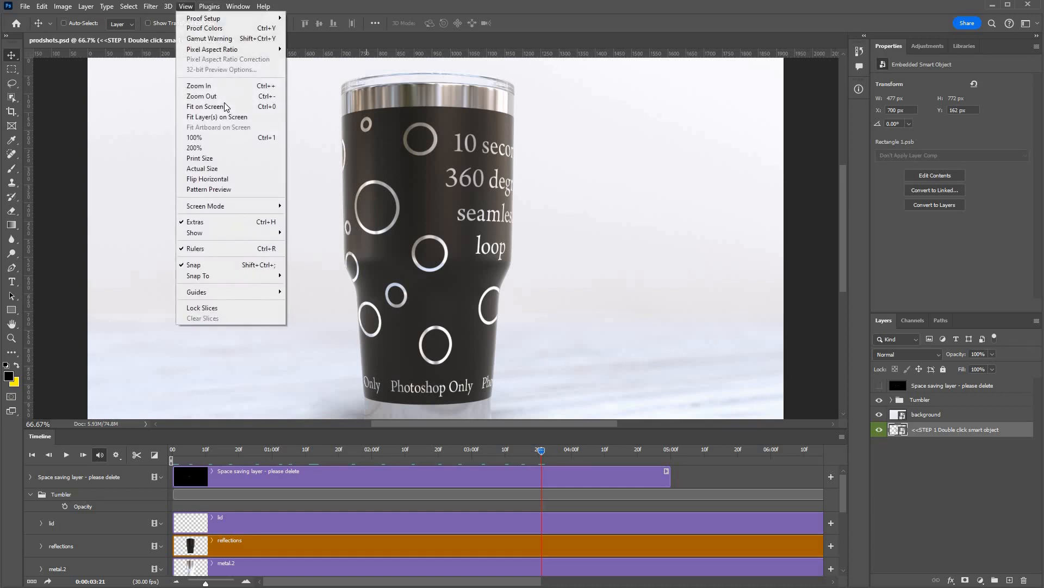
pyautogui.click(205, 107)
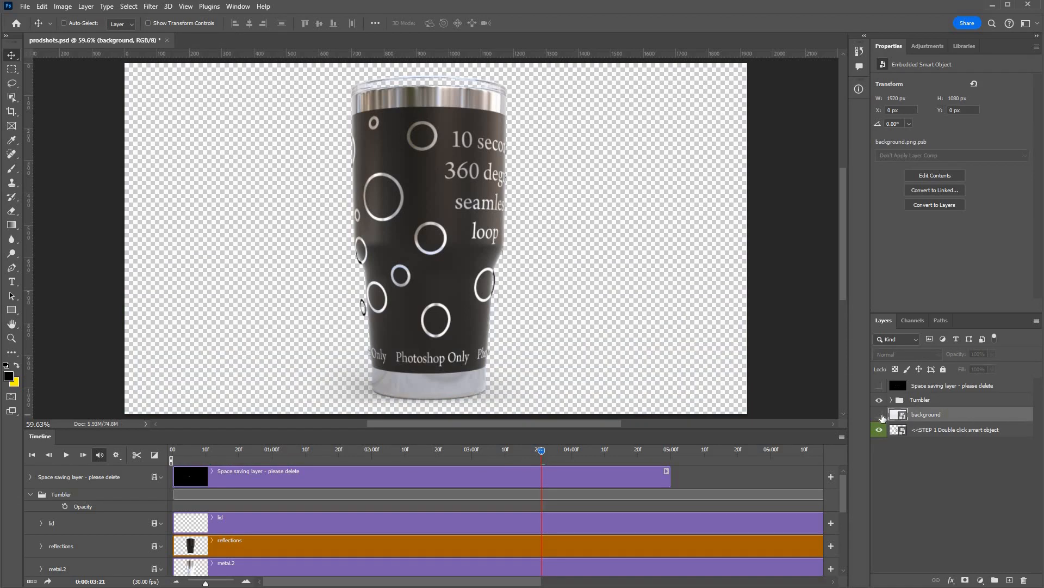
pyautogui.click(879, 417)
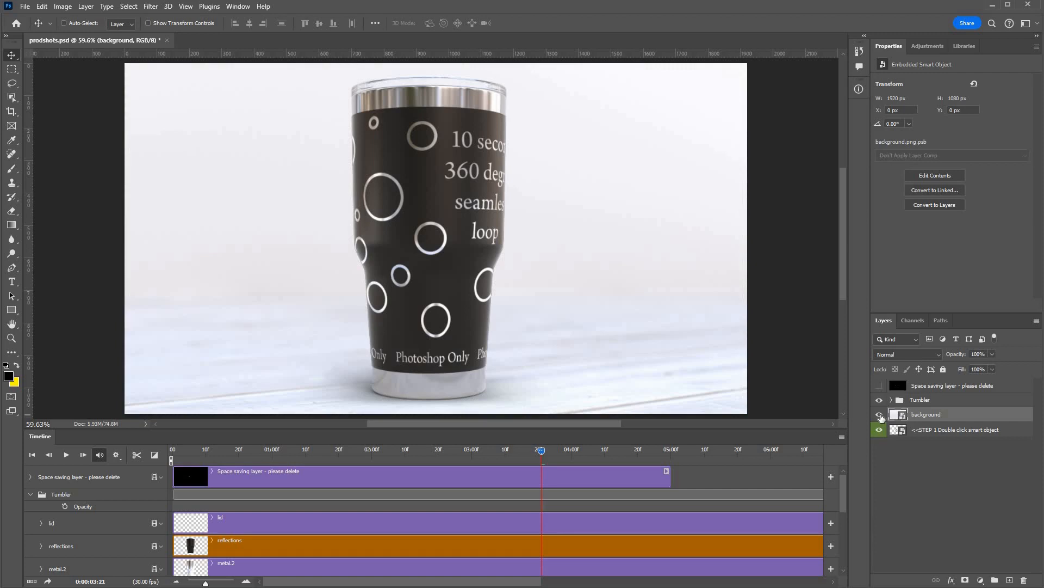
pyautogui.click(879, 430)
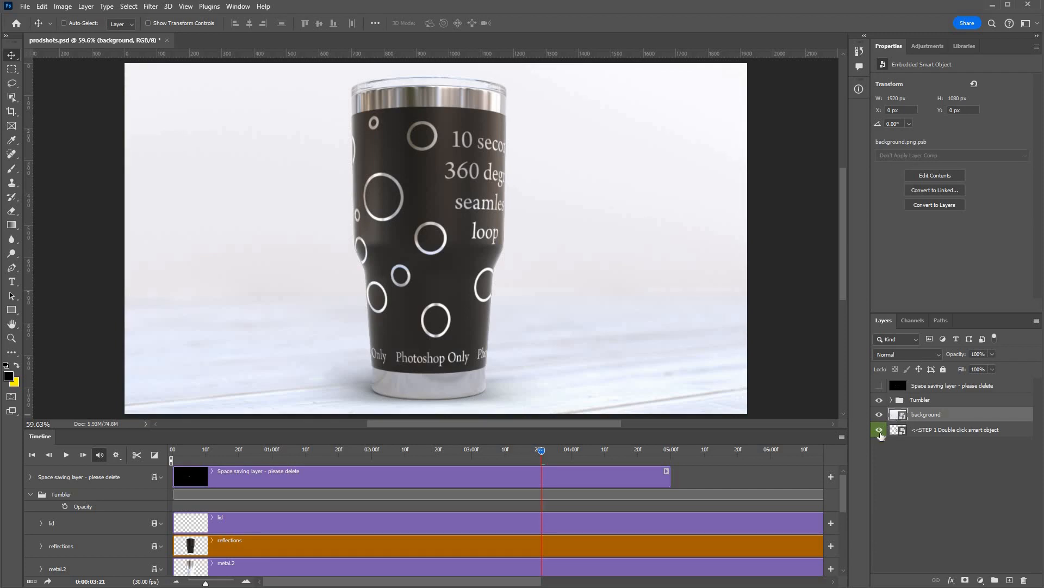
pyautogui.doubleClick(899, 430)
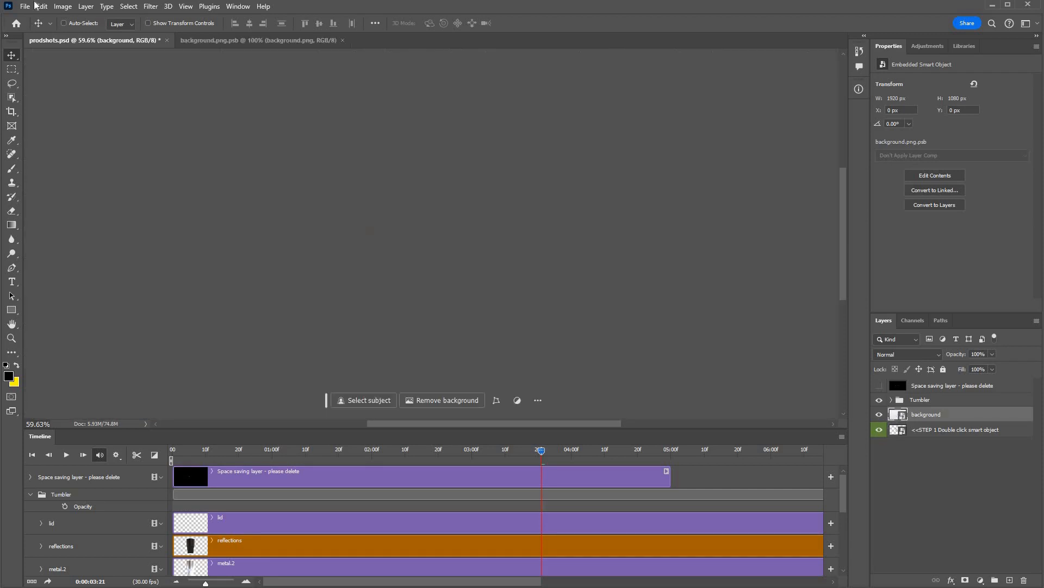
pyautogui.click(25, 7)
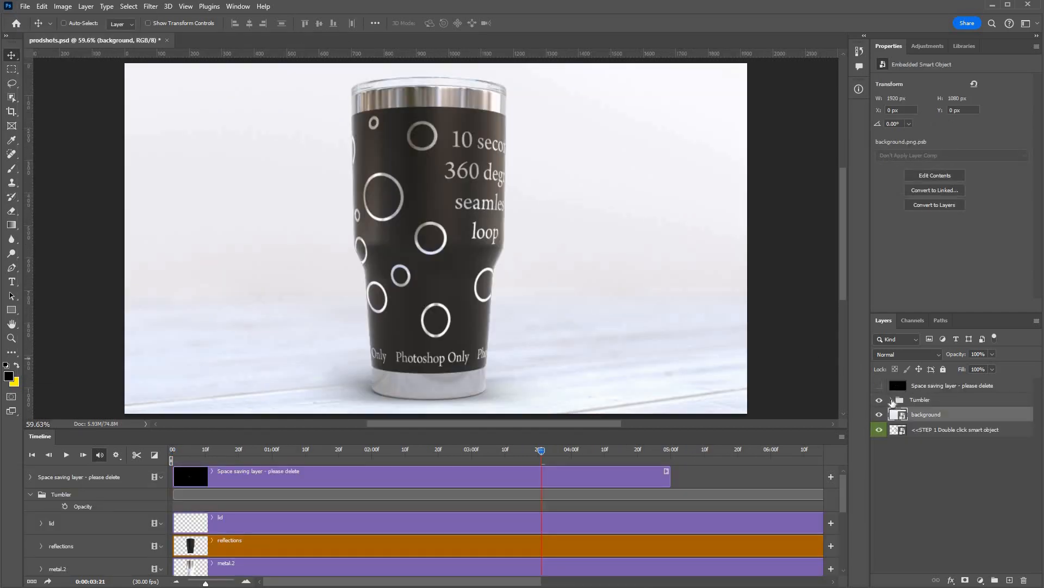
# - Edit the Tumbler group's reflections smart object and show ref-high, backing out of closing it
pyautogui.click(890, 400)
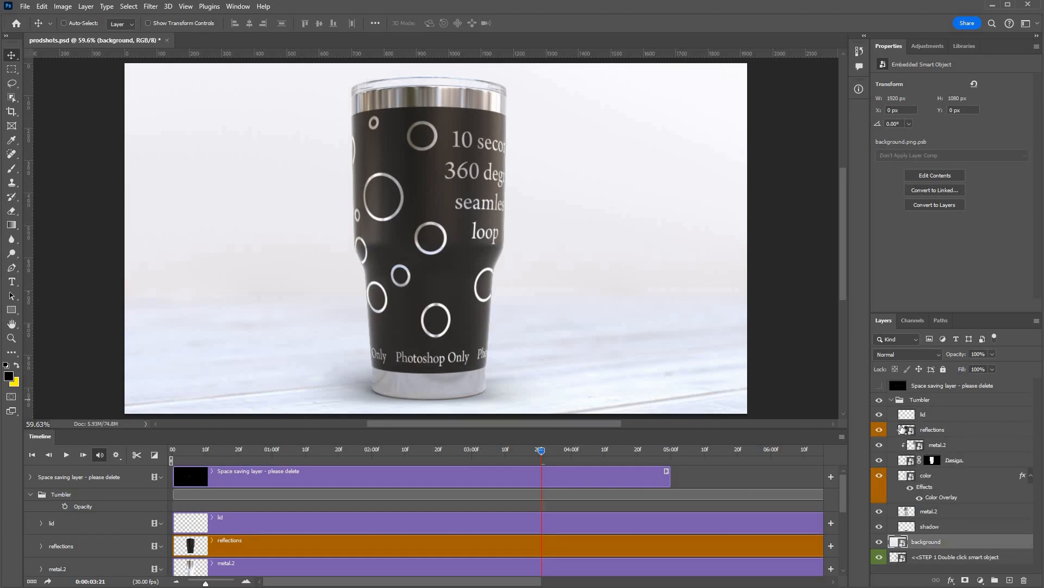
pyautogui.click(932, 429)
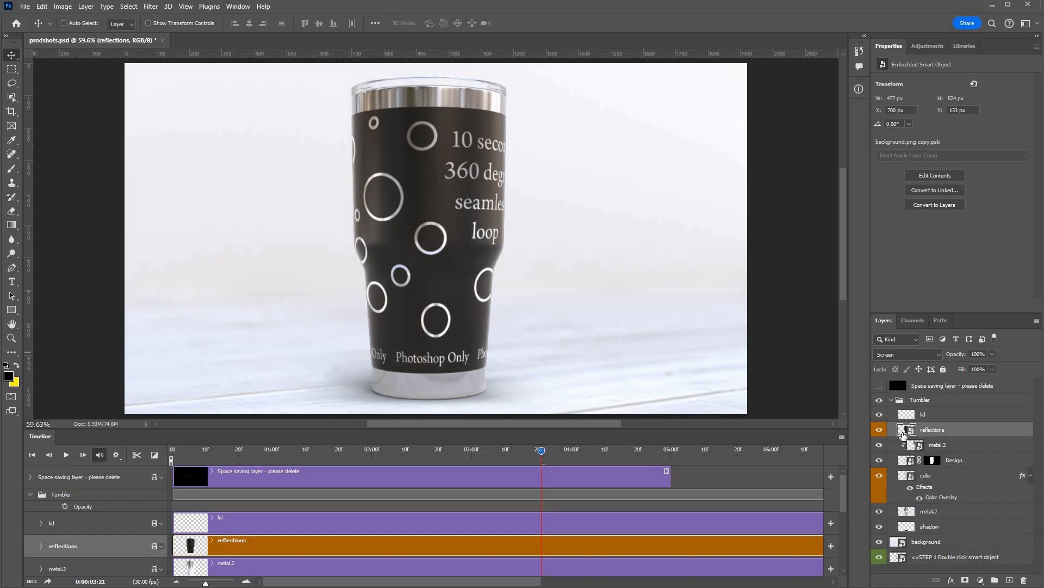
pyautogui.doubleClick(906, 430)
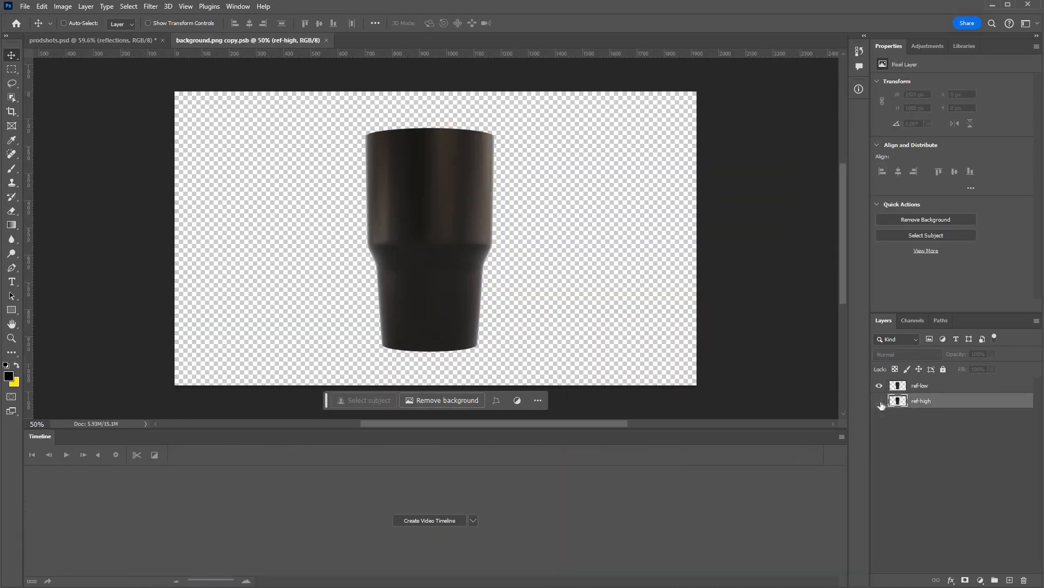
pyautogui.click(879, 401)
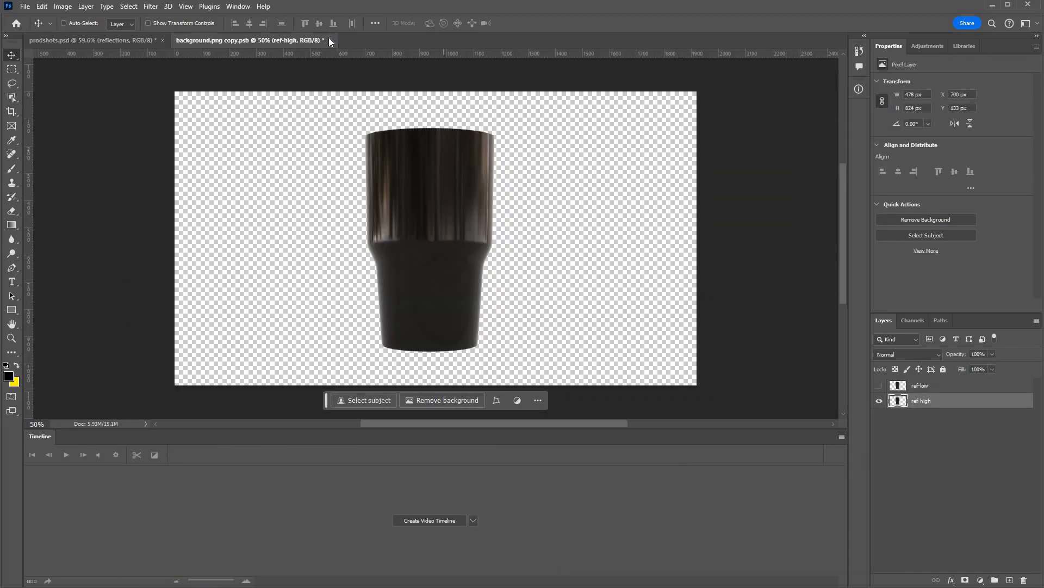
pyautogui.click(331, 40)
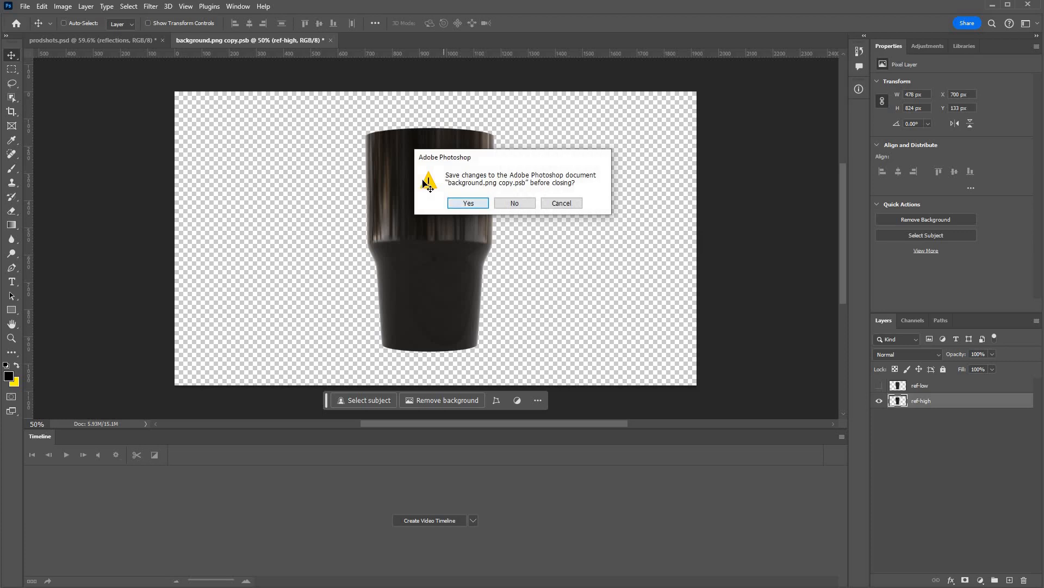
pyautogui.click(514, 203)
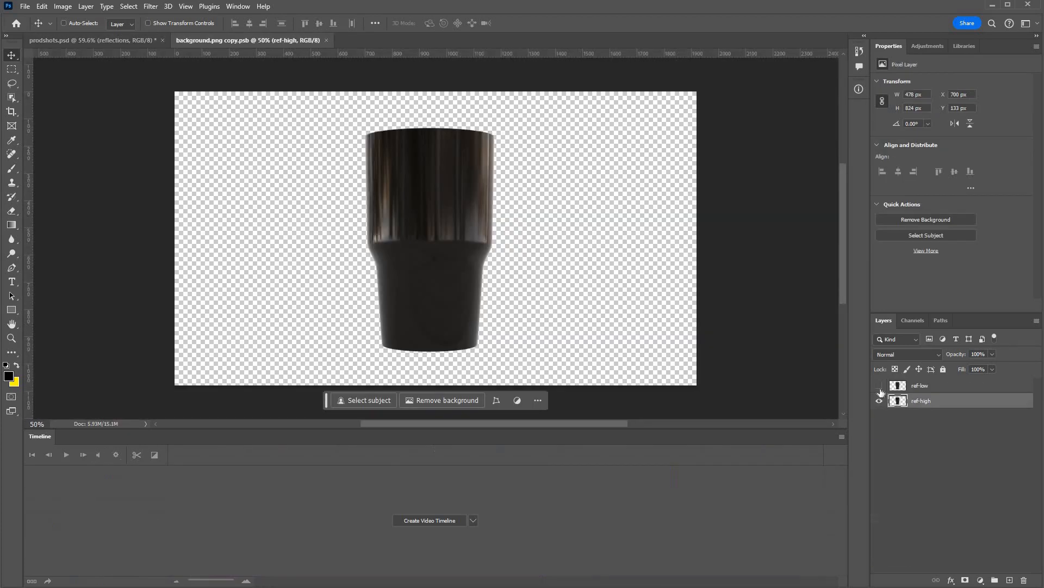
# - Turn ref-low back on so both reflections show, then close and save the smart object
pyautogui.click(880, 386)
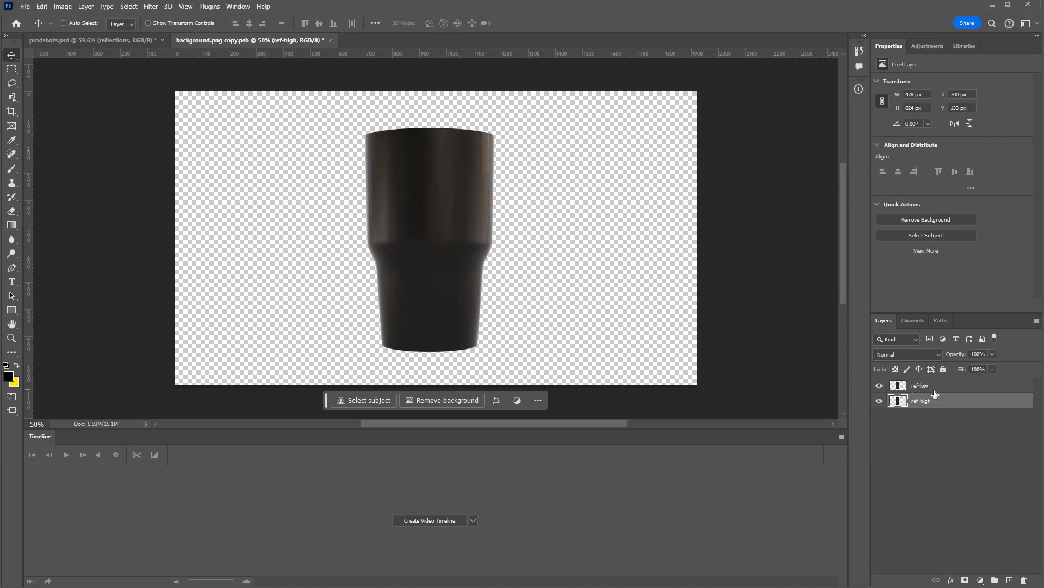
pyautogui.click(920, 385)
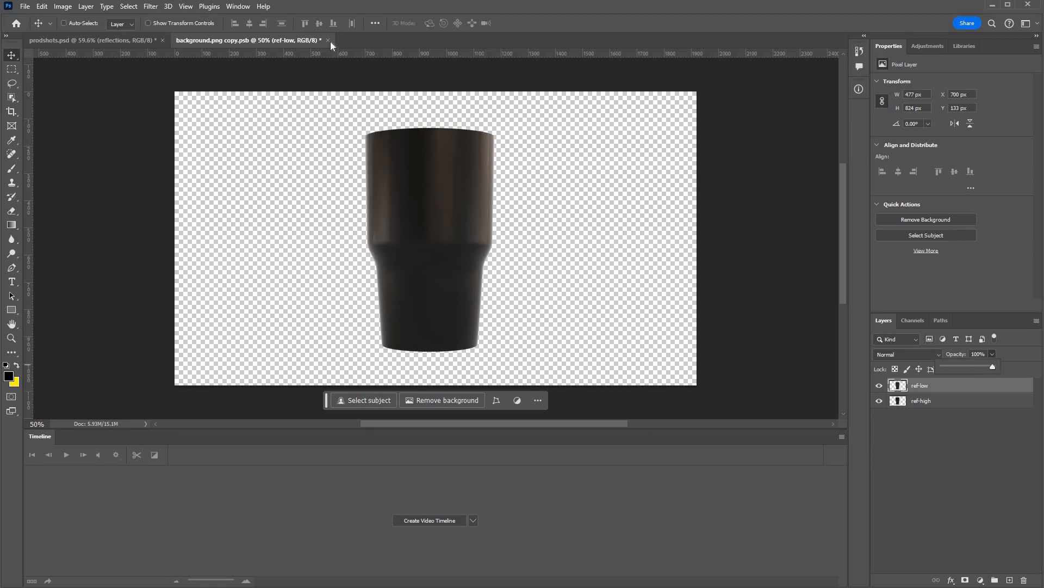
pyautogui.click(327, 41)
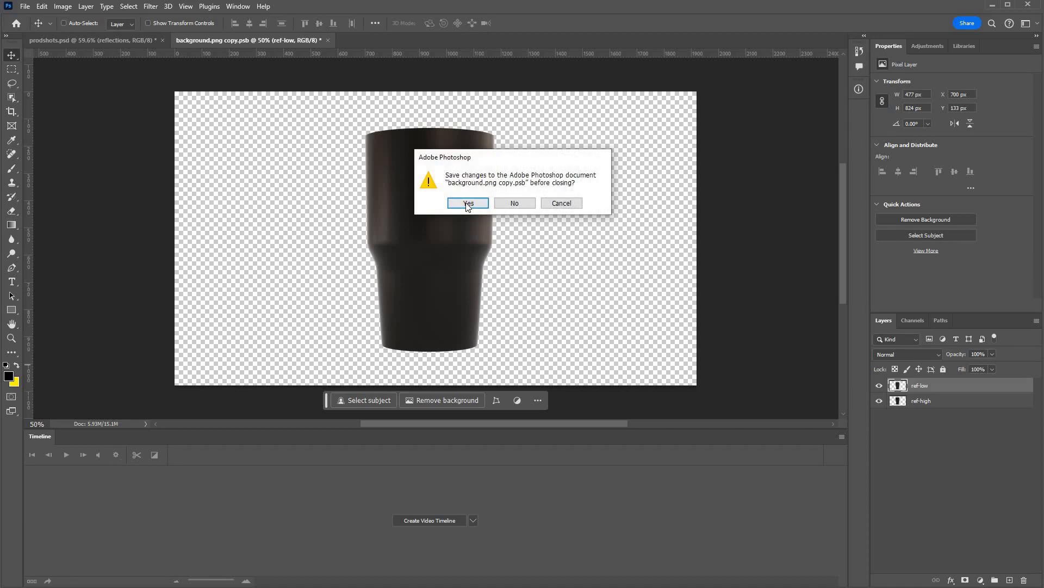
pyautogui.click(467, 202)
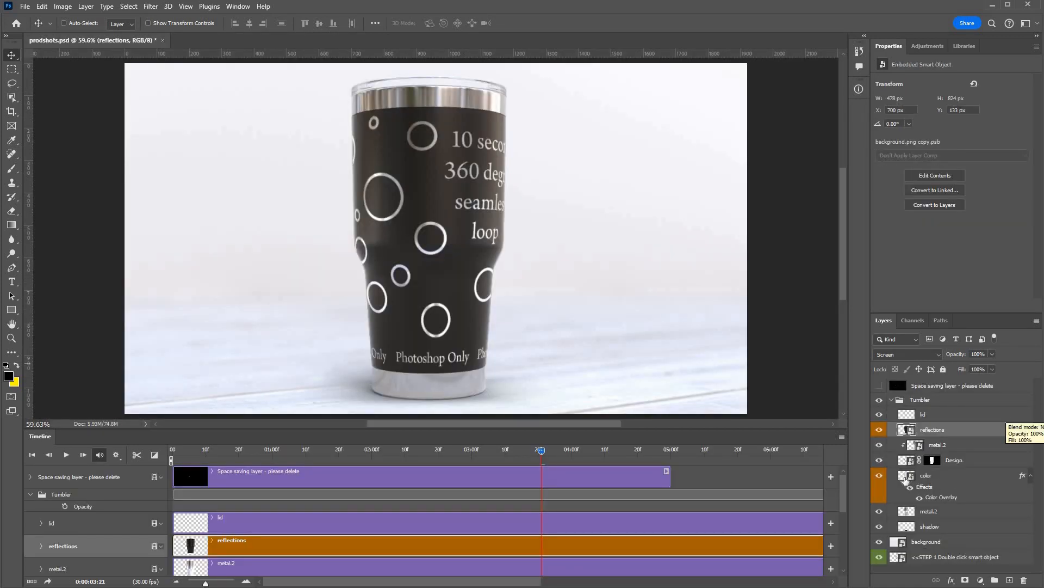
pyautogui.click(926, 476)
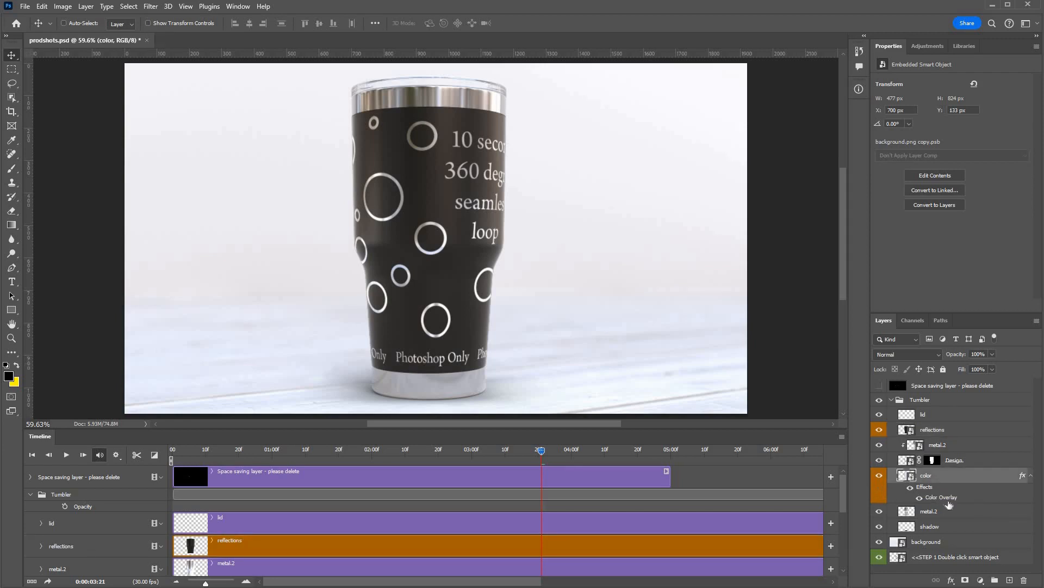
pyautogui.moveTo(945, 502)
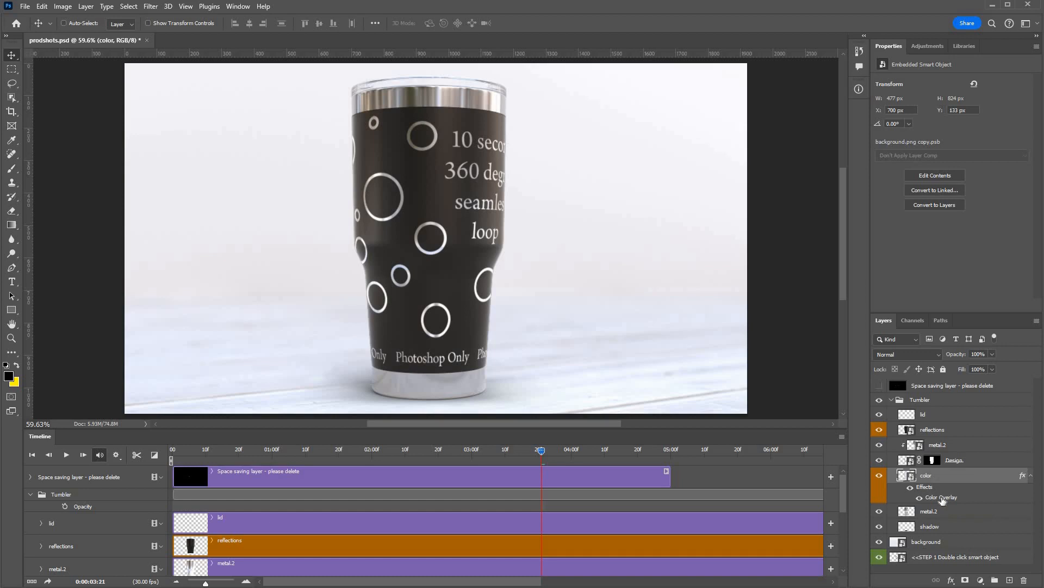
pyautogui.doubleClick(941, 497)
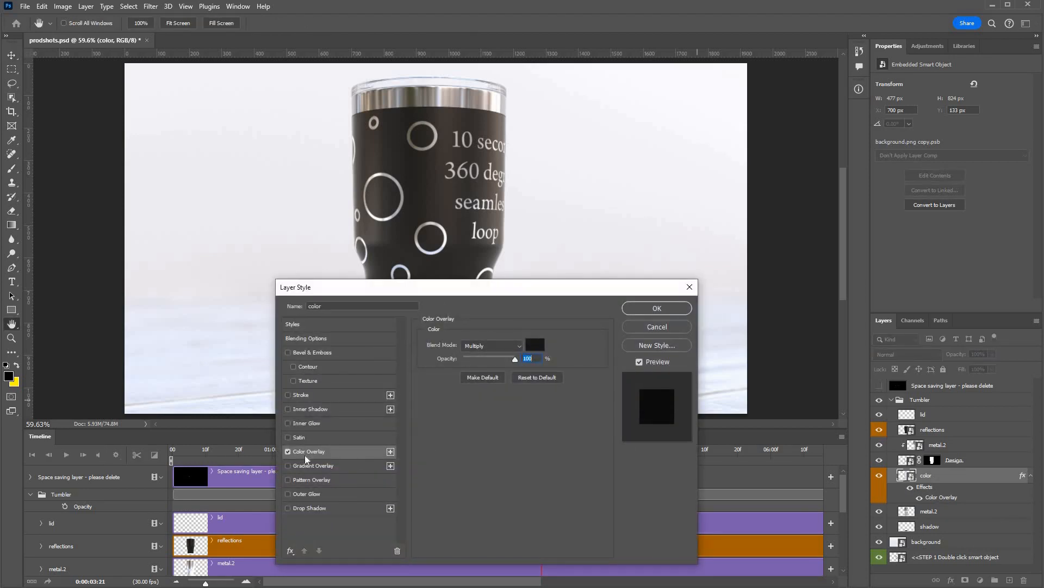
pyautogui.moveTo(542, 353)
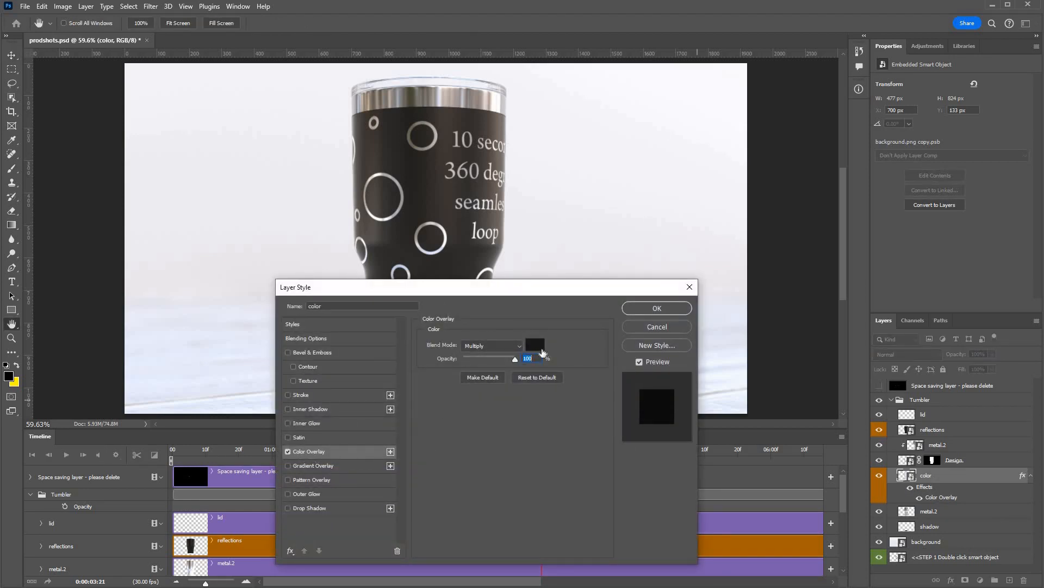
pyautogui.click(535, 345)
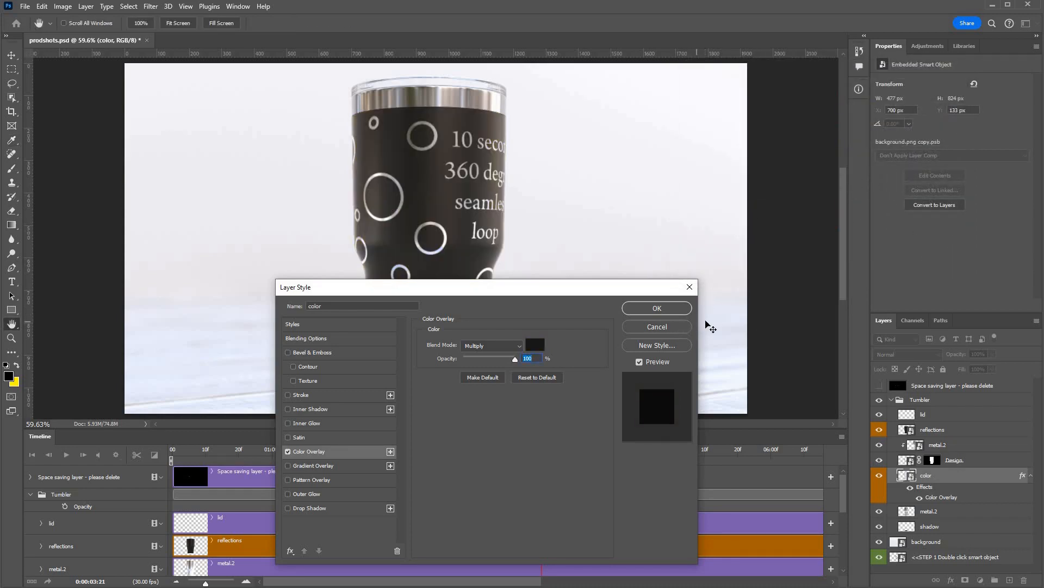
pyautogui.click(655, 308)
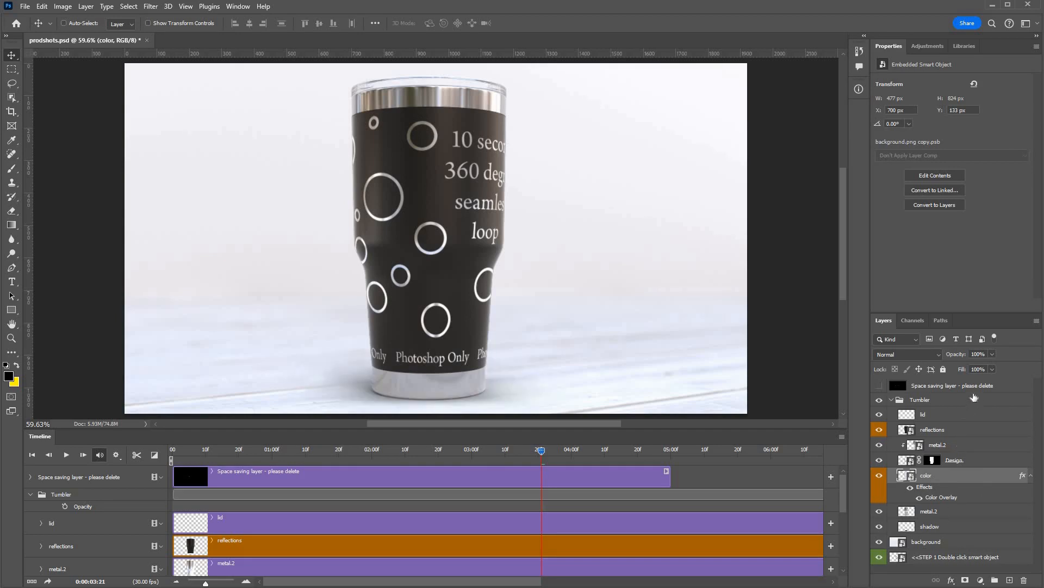
pyautogui.click(929, 526)
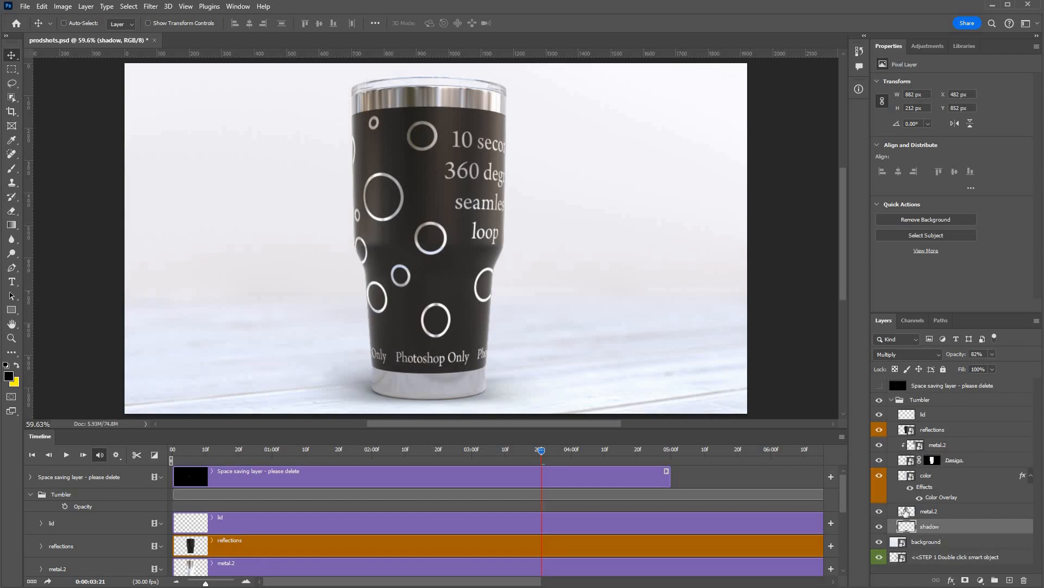
pyautogui.moveTo(907, 511)
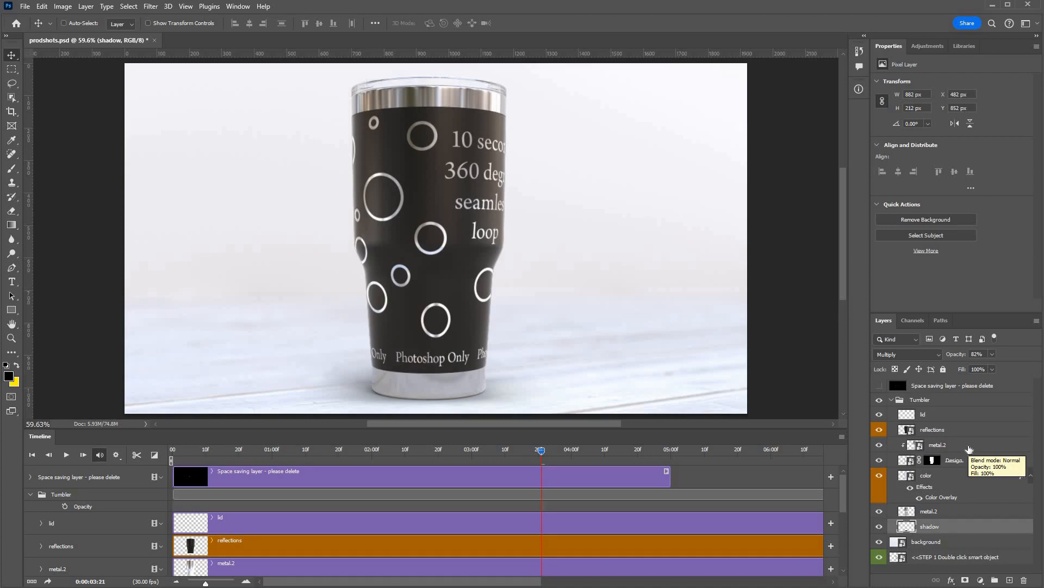
pyautogui.moveTo(969, 448)
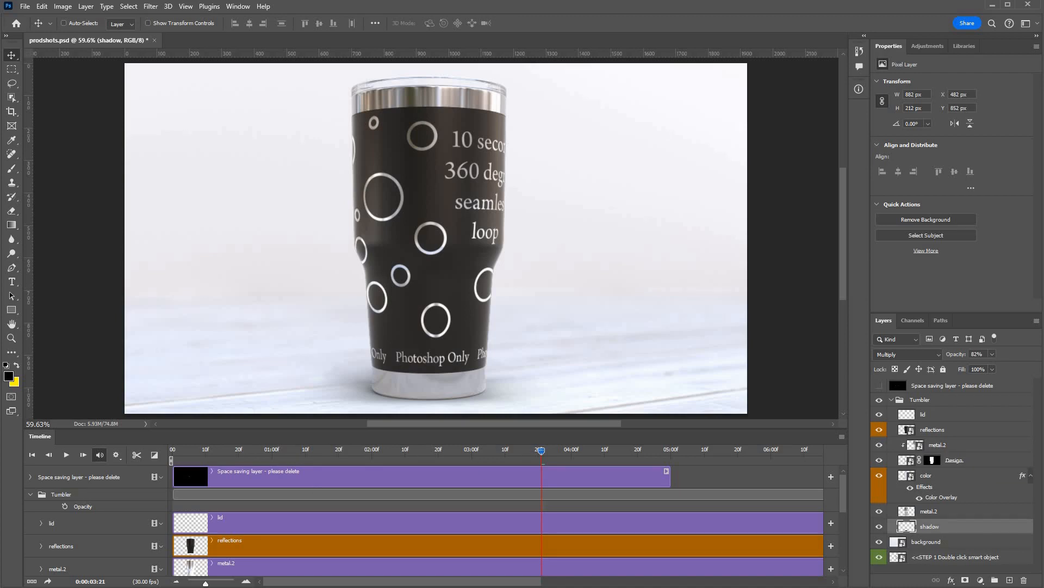